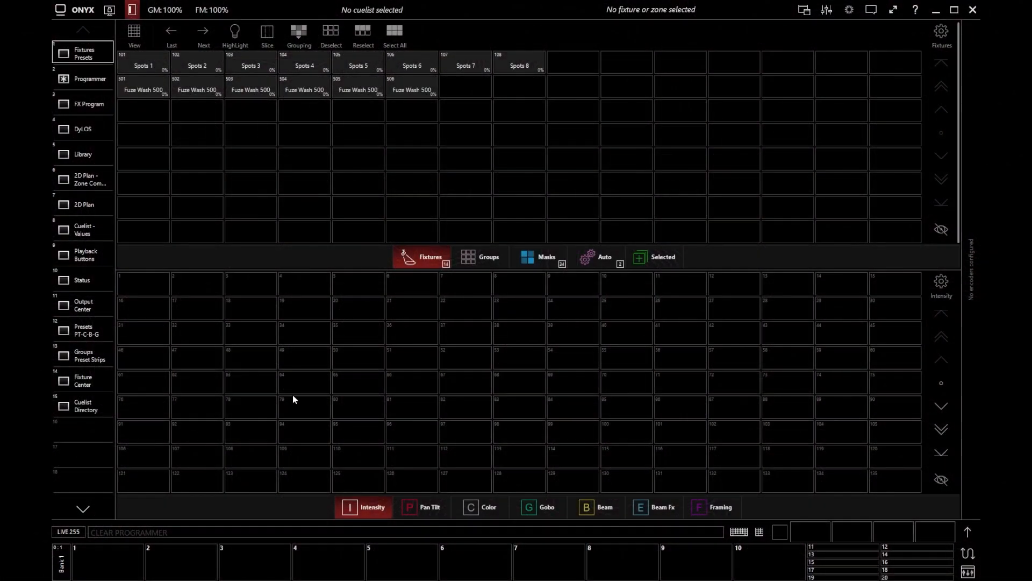
pyautogui.moveTo(301, 394)
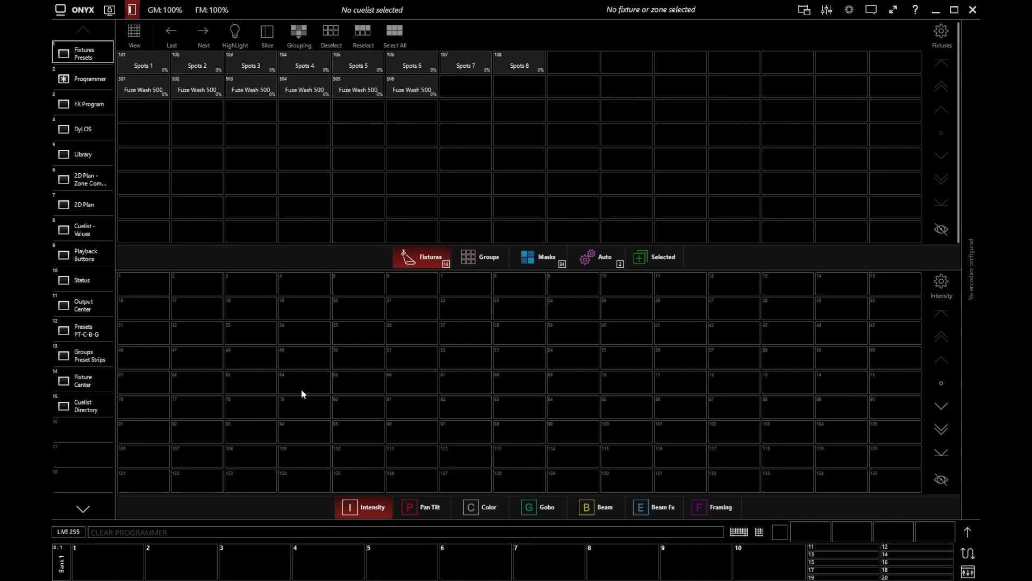
pyautogui.moveTo(300, 405)
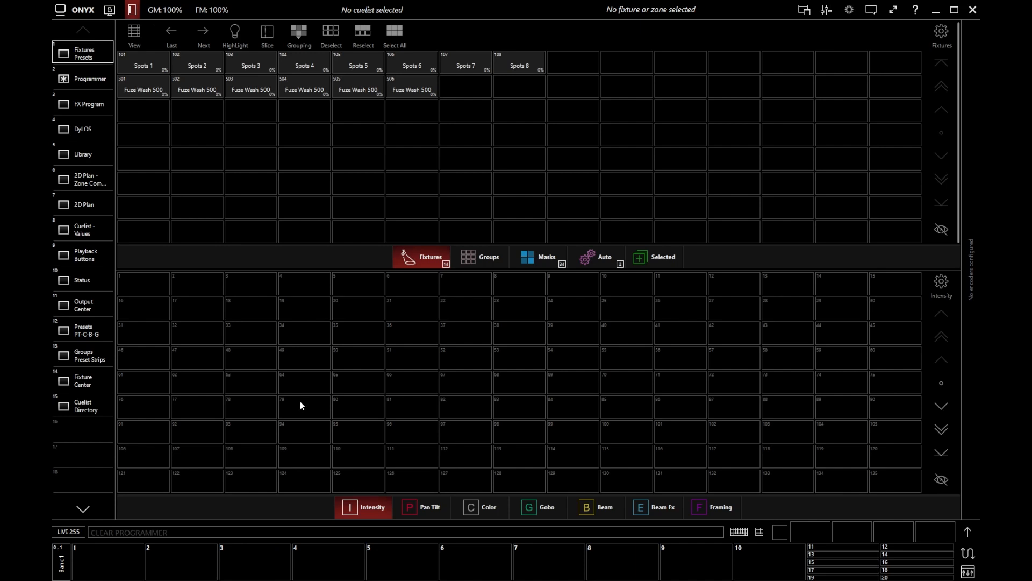
pyautogui.moveTo(540, 38)
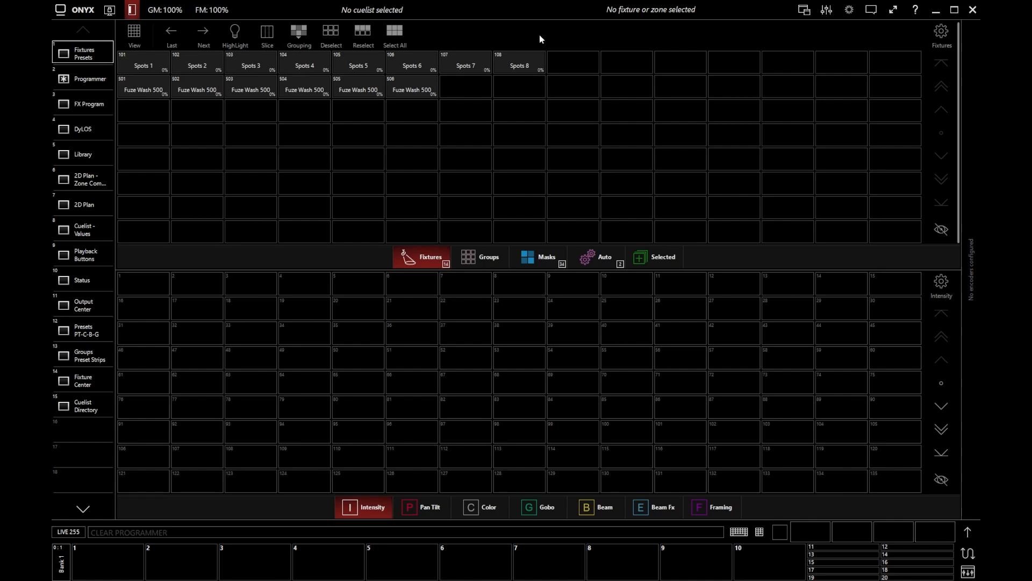
pyautogui.moveTo(391, 112)
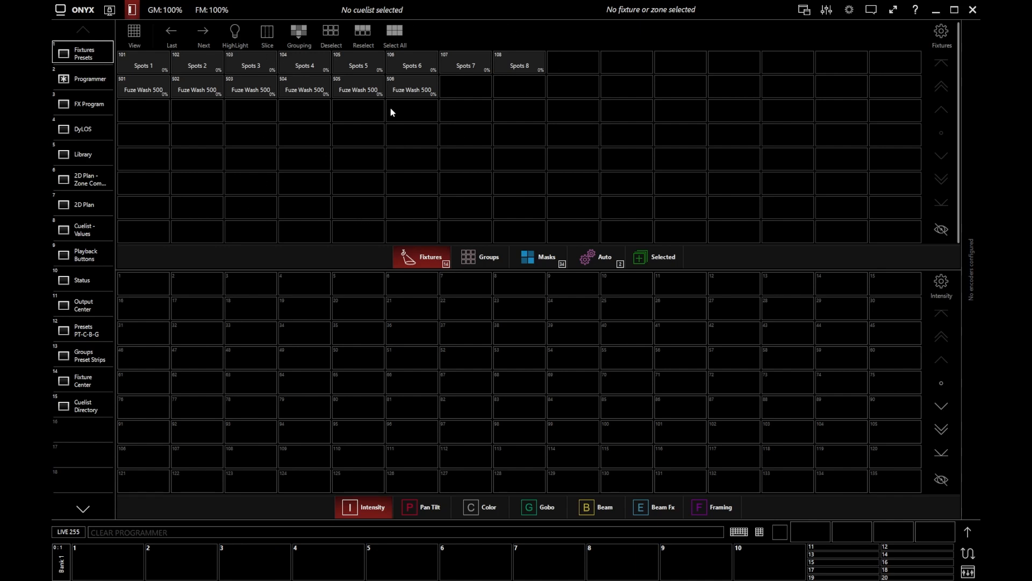
pyautogui.moveTo(369, 162)
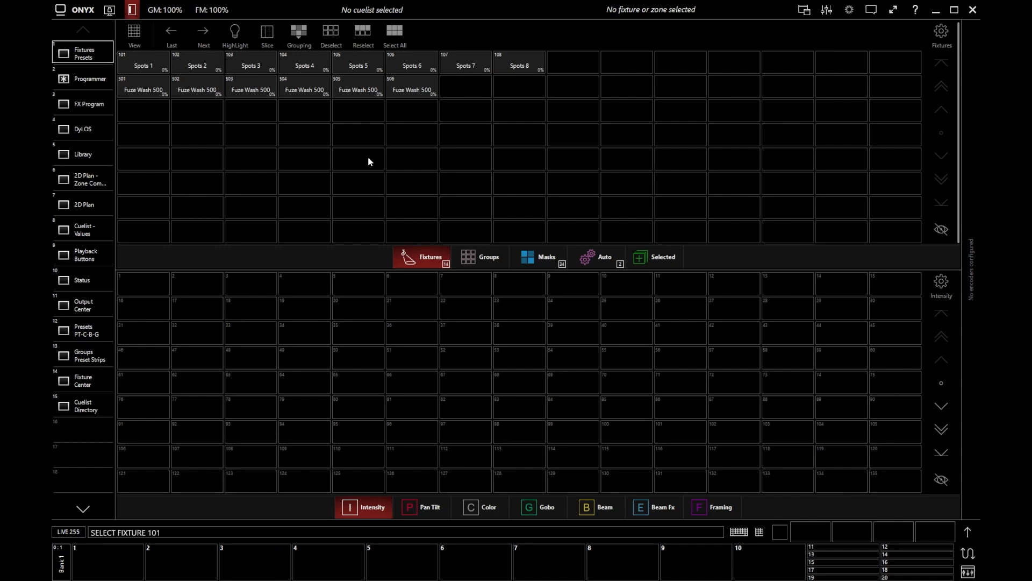
# Select spots 101 through 108, show the empty Groups pool, and open then close the keypad
pyautogui.click(518, 61)
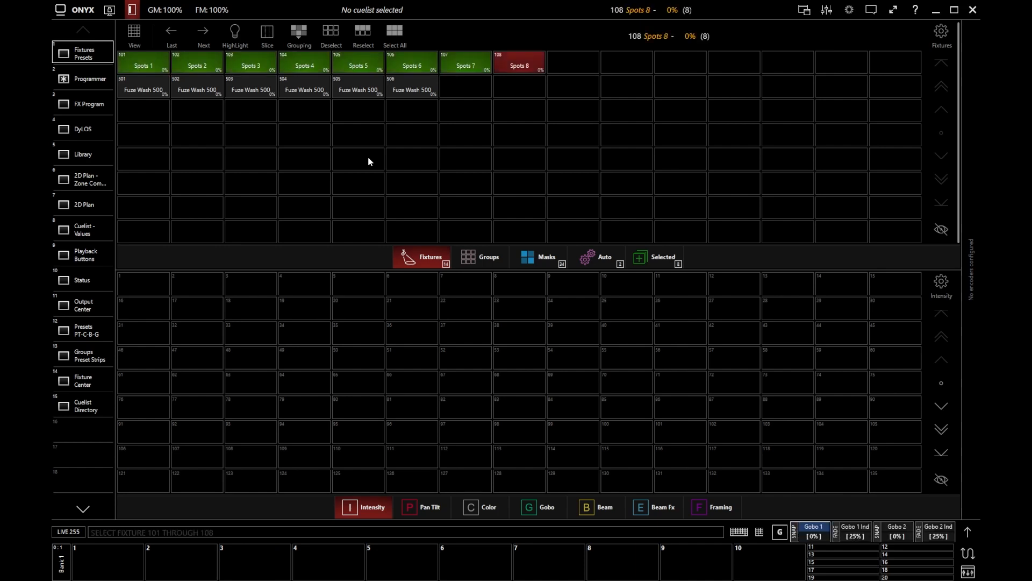
pyautogui.moveTo(481, 249)
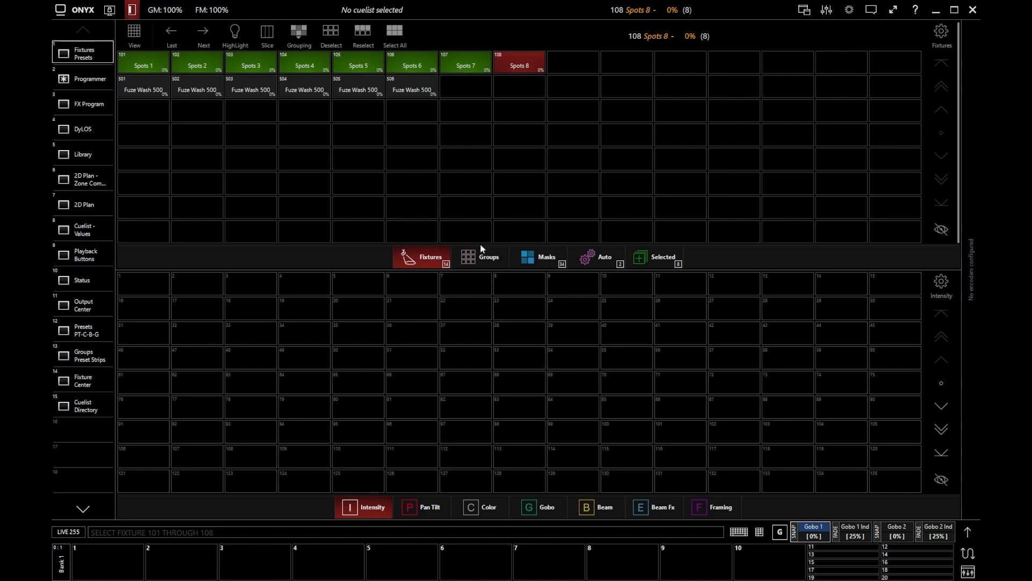
pyautogui.click(480, 257)
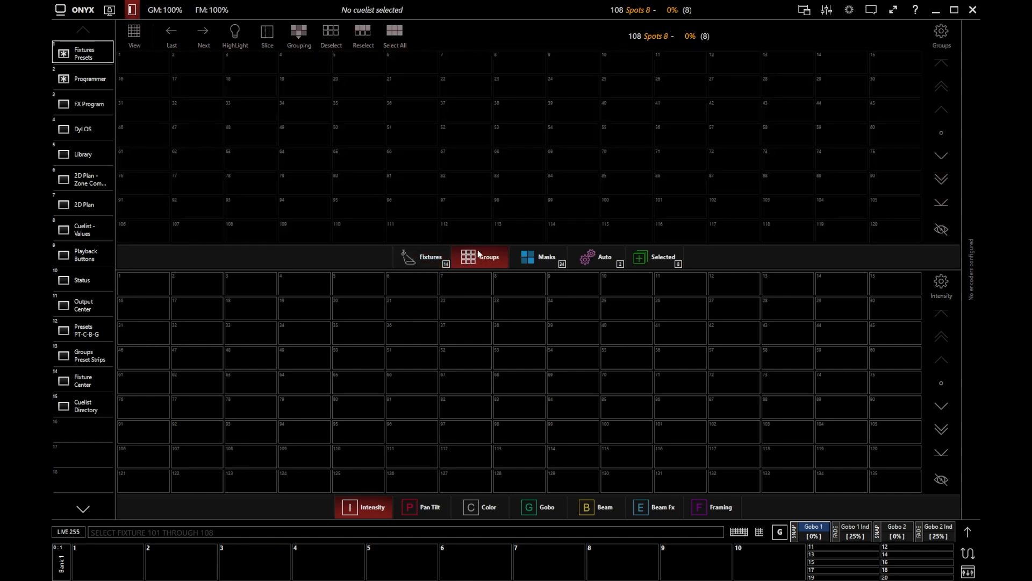
pyautogui.moveTo(285, 123)
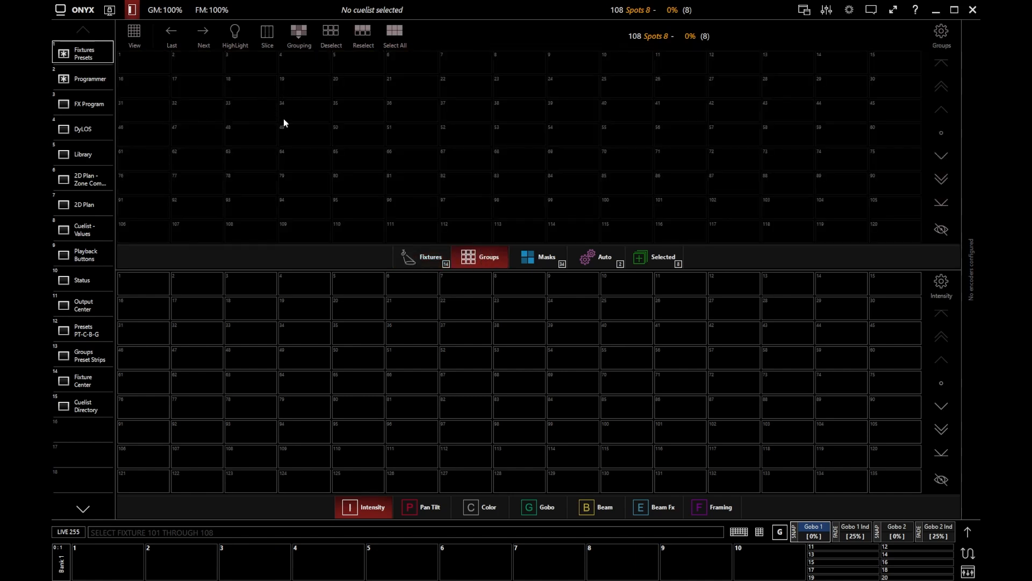
pyautogui.moveTo(338, 248)
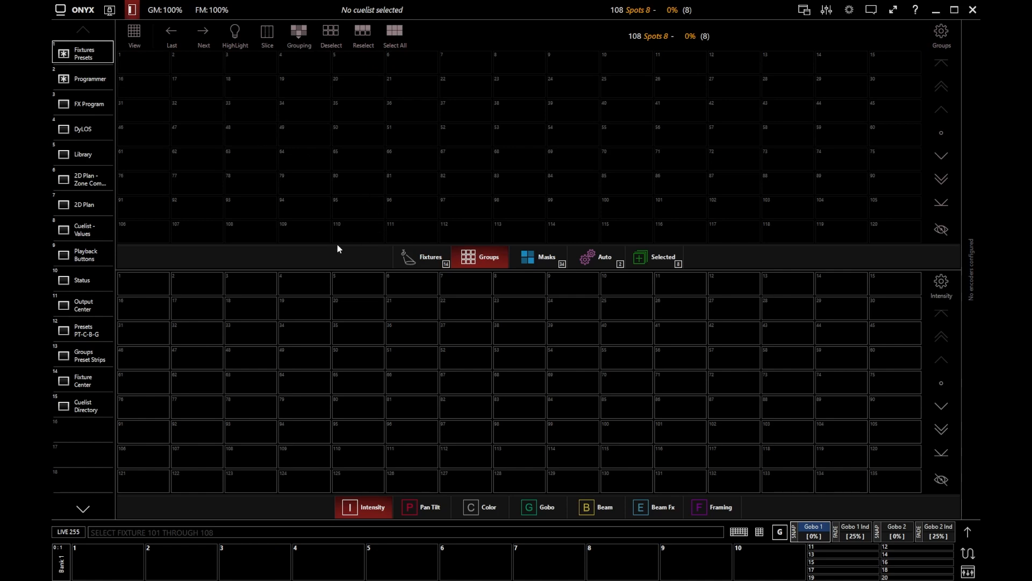
pyautogui.moveTo(759, 546)
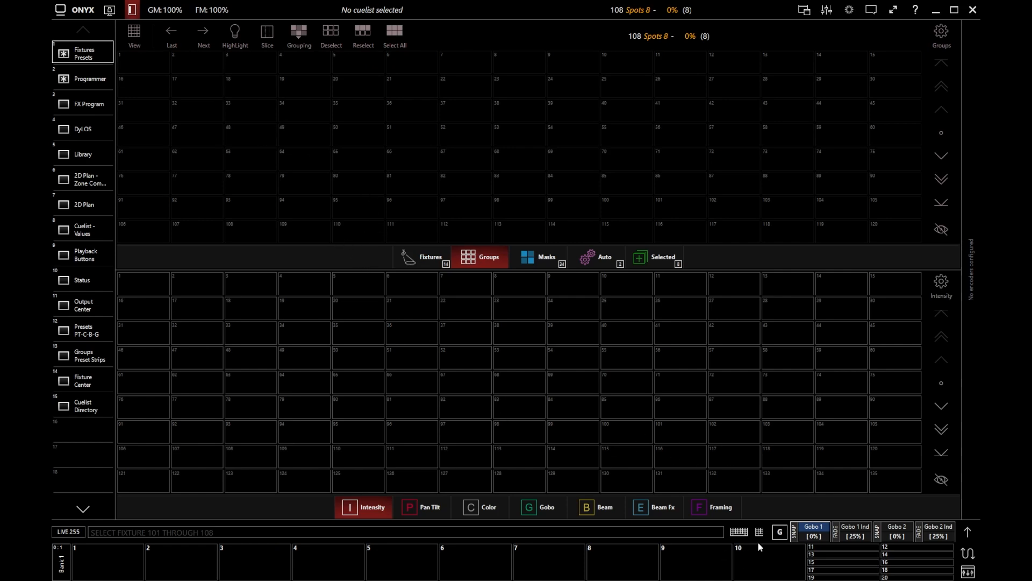
pyautogui.click(759, 531)
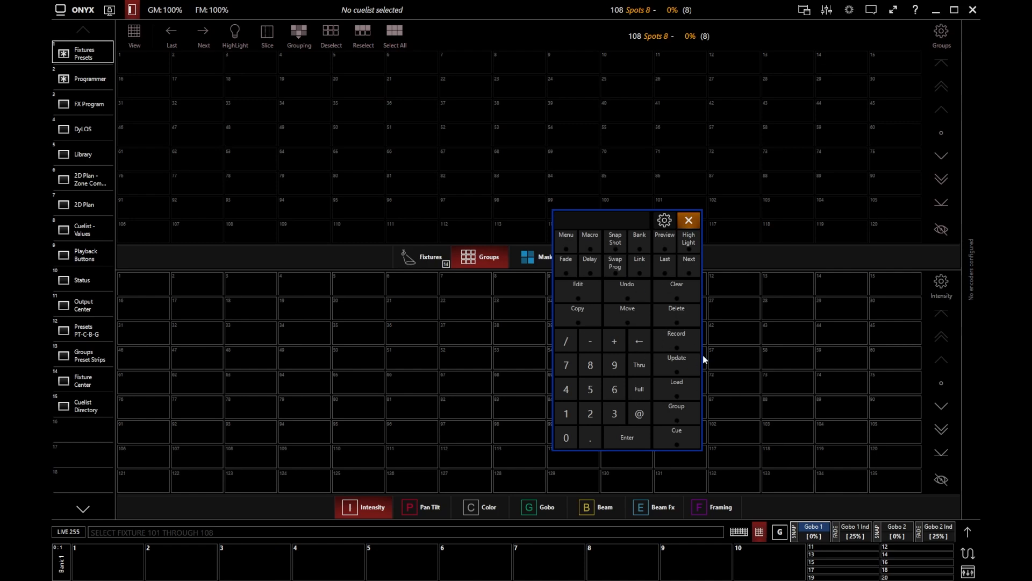
pyautogui.moveTo(688, 255)
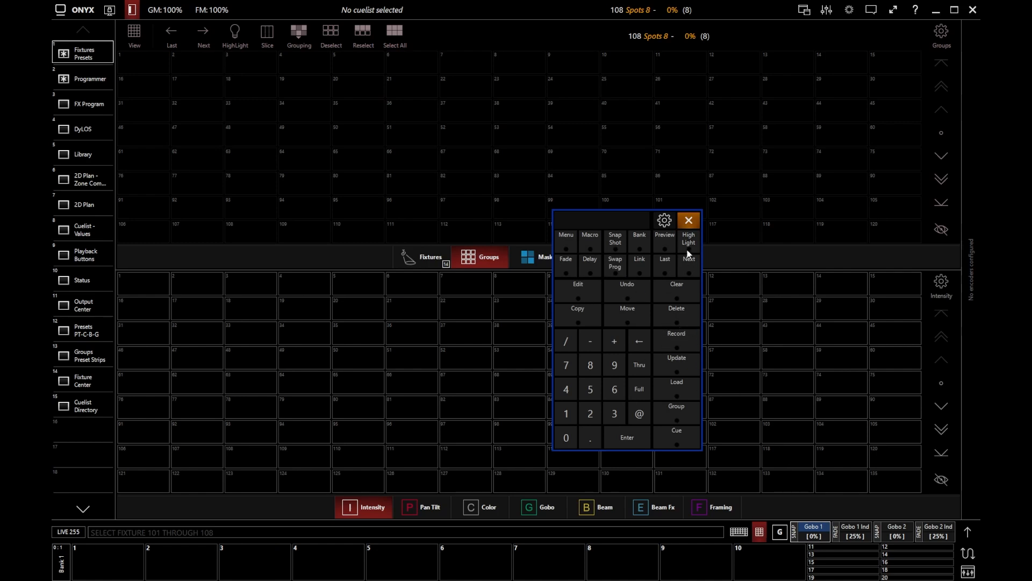
pyautogui.click(687, 220)
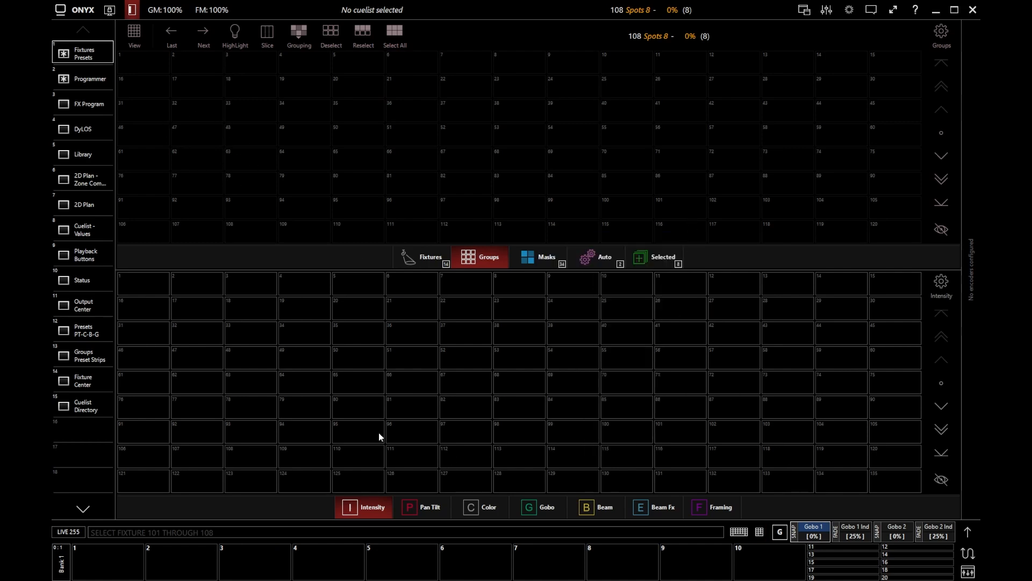
# Start a Record command to store the eight selected spots
pyautogui.press('record')
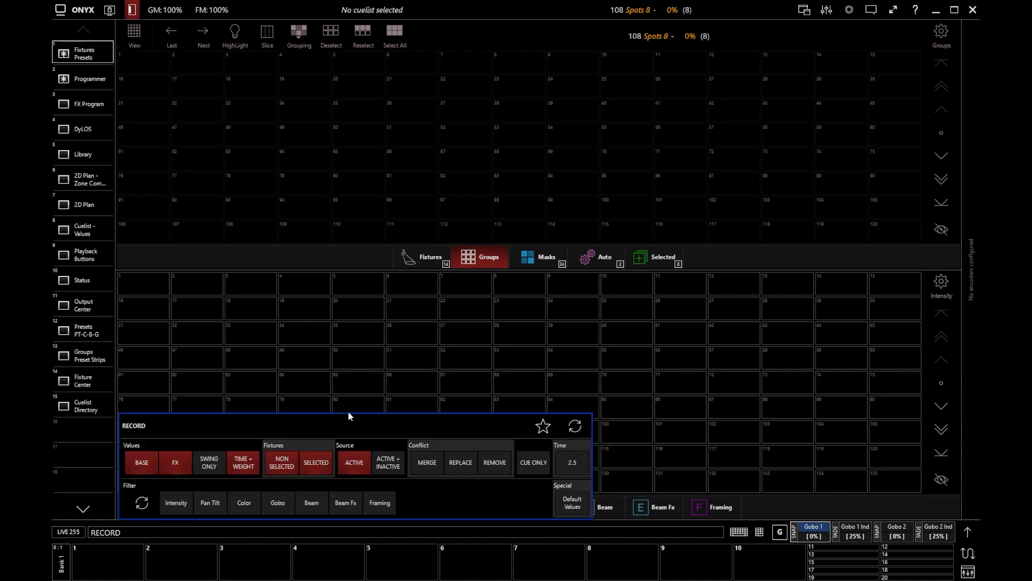
pyautogui.moveTo(139, 63)
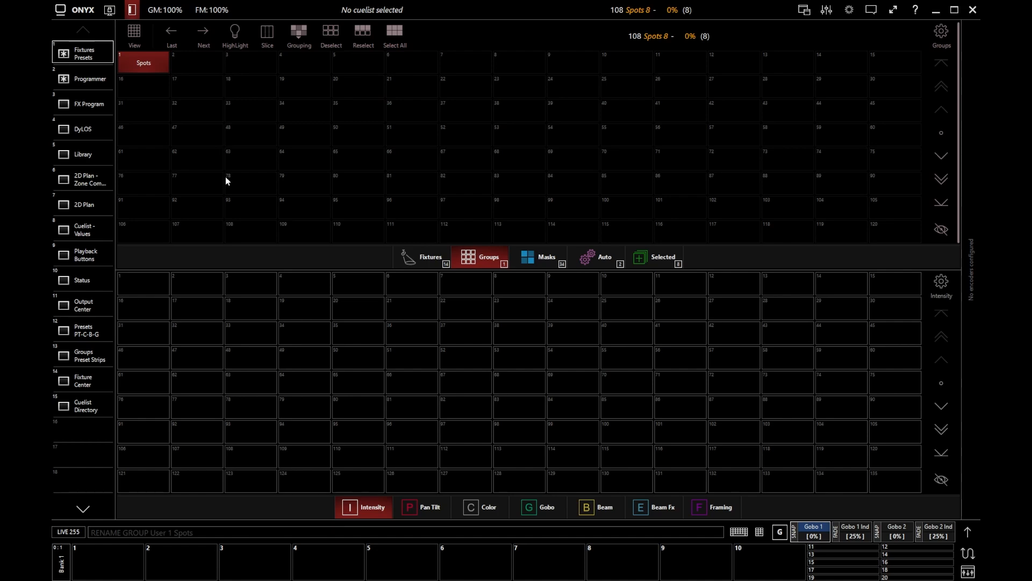
pyautogui.moveTo(214, 188)
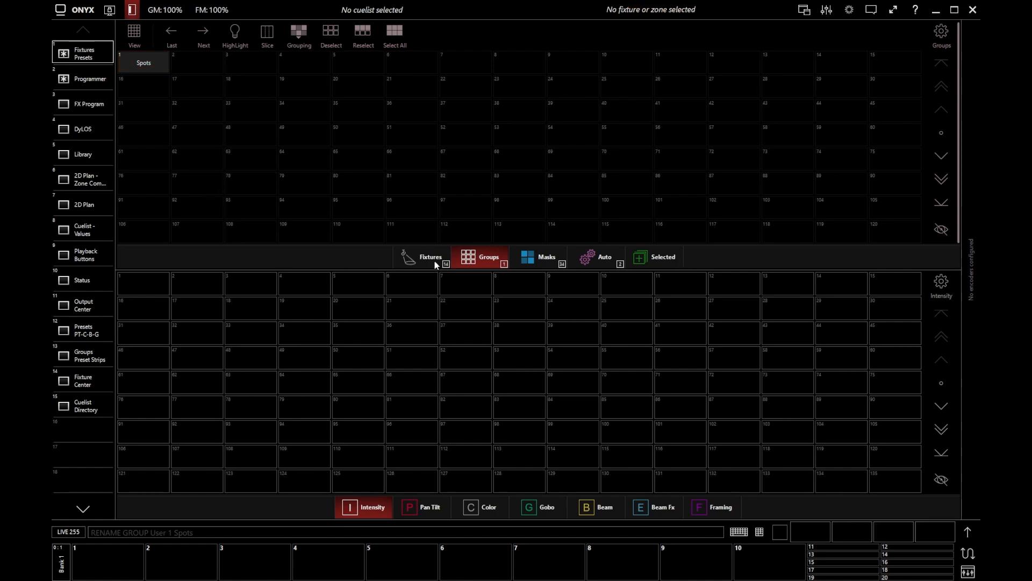
pyautogui.moveTo(428, 270)
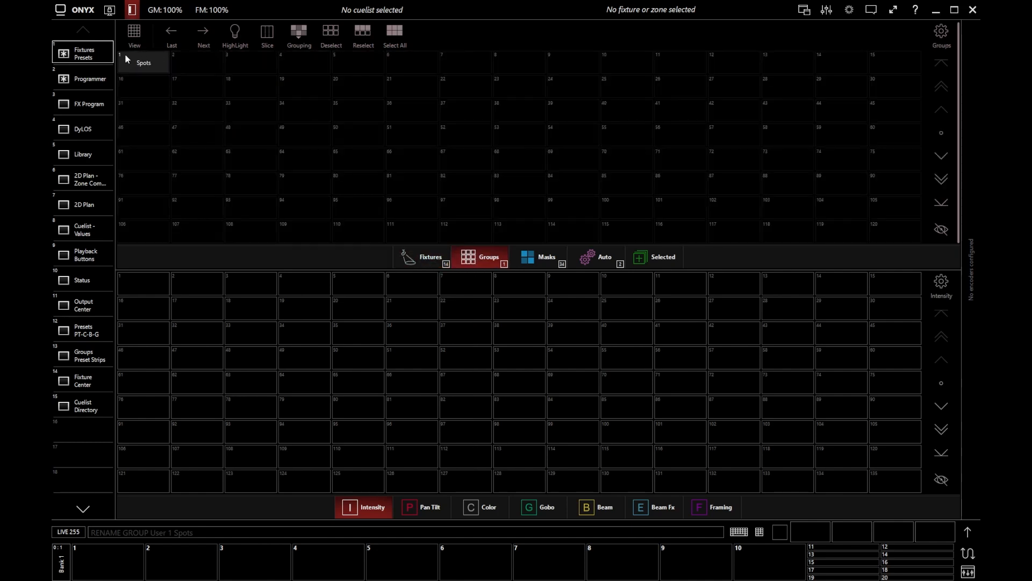
# Recall the Spots group, confirm its eight fixtures in the Fixtures pool, then return to Groups
pyautogui.click(143, 62)
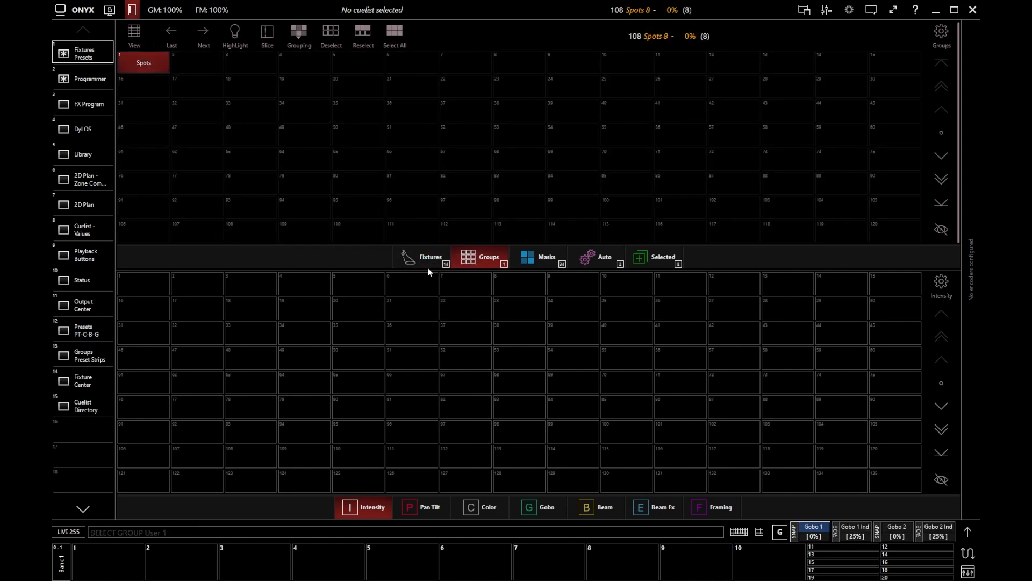
pyautogui.click(422, 257)
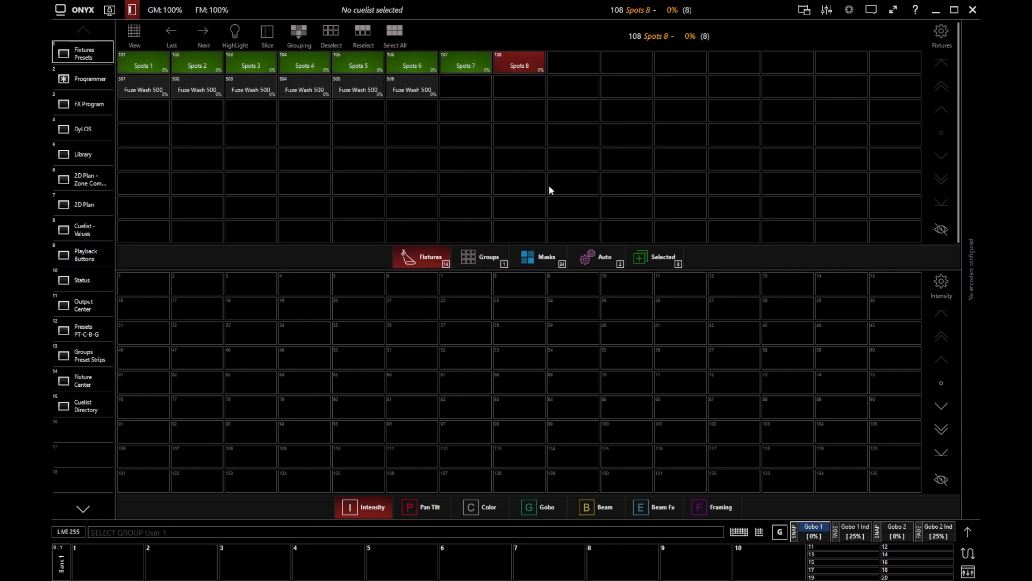
pyautogui.moveTo(499, 232)
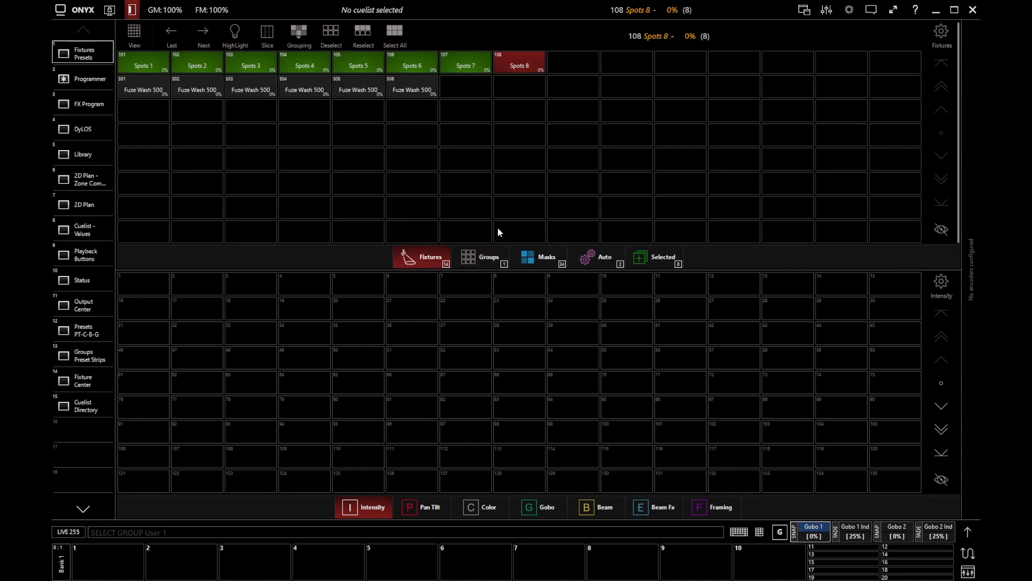
pyautogui.click(482, 257)
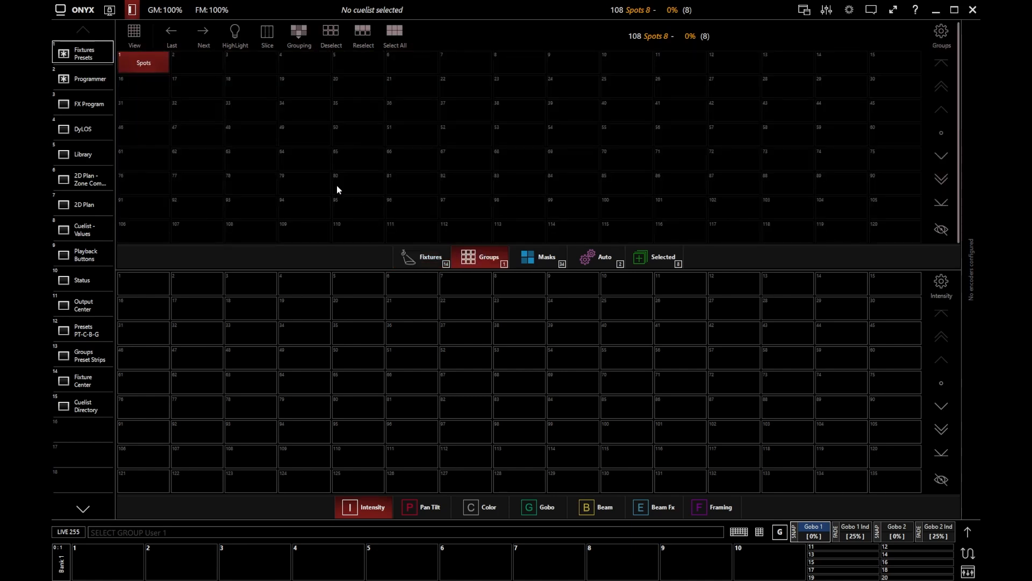
pyautogui.moveTo(332, 194)
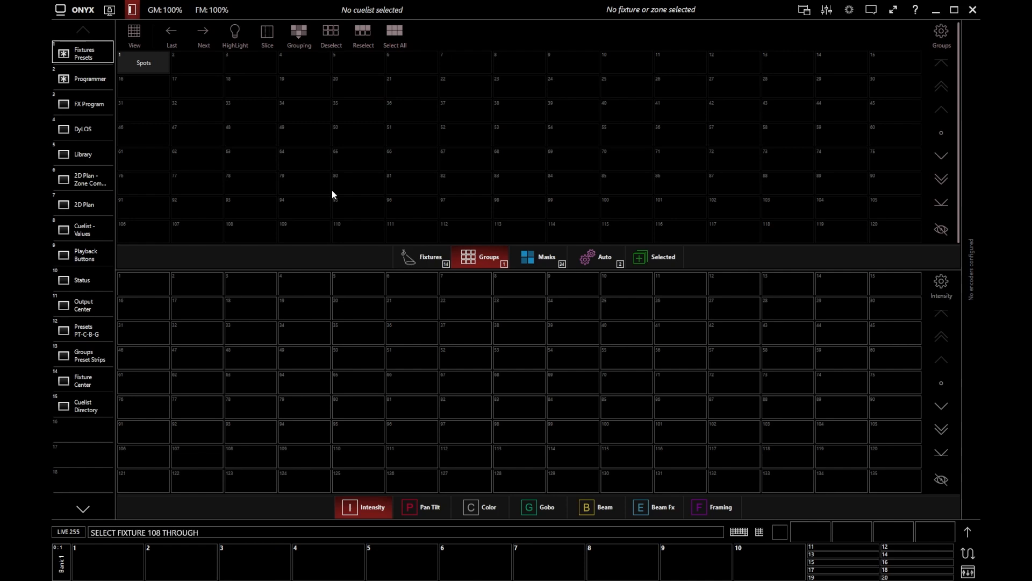
# Store spots 108 back to 101 as group Spots Reversed, then show the individual fixtures
pyautogui.click(143, 62)
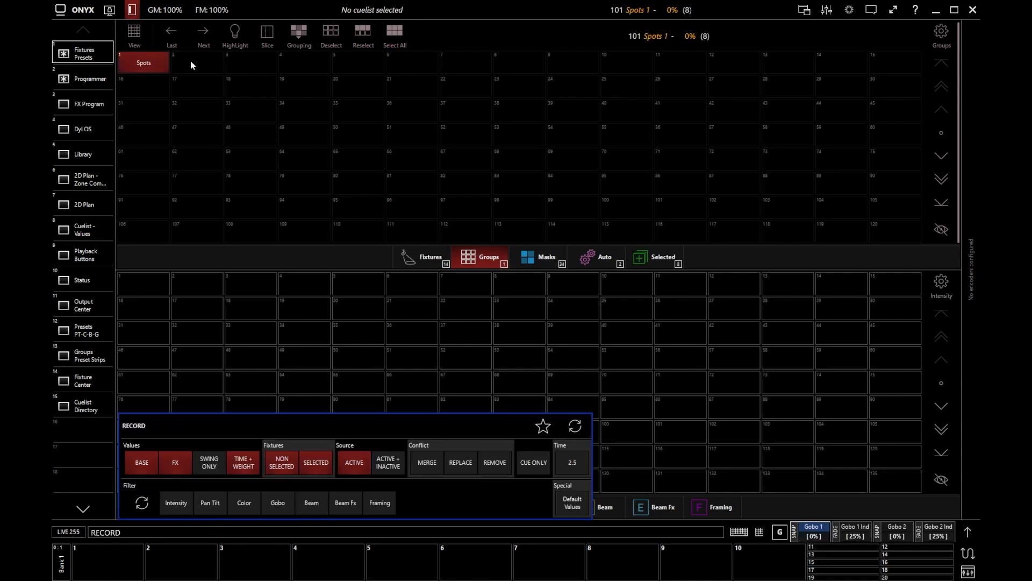
pyautogui.click(197, 62)
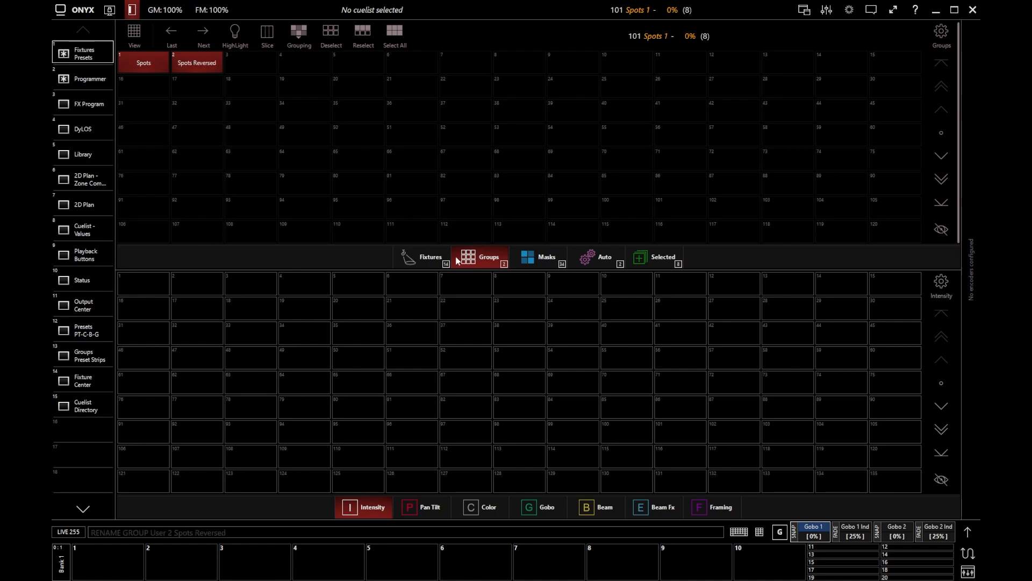
pyautogui.click(425, 255)
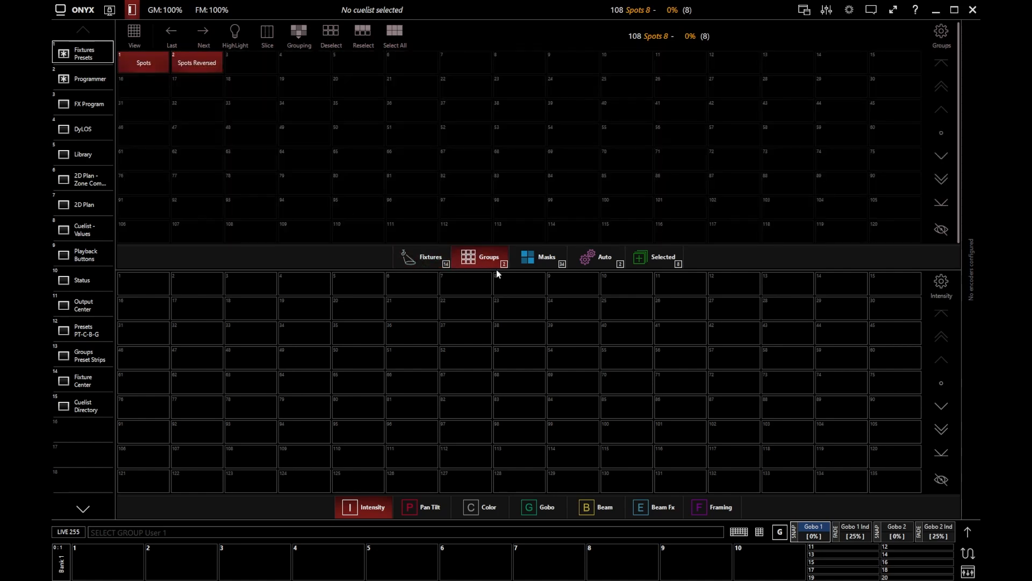
pyautogui.moveTo(308, 109)
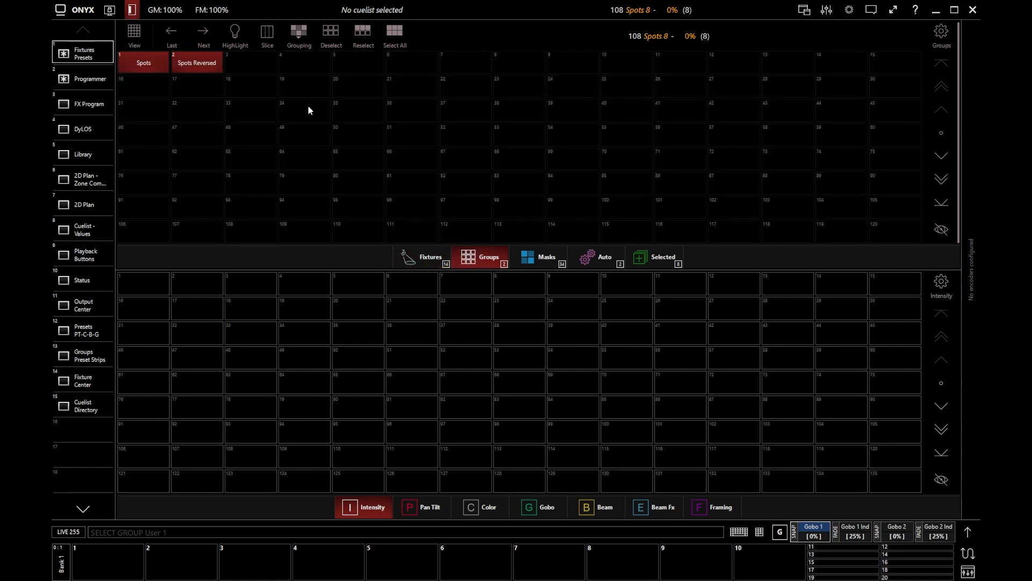
pyautogui.moveTo(249, 103)
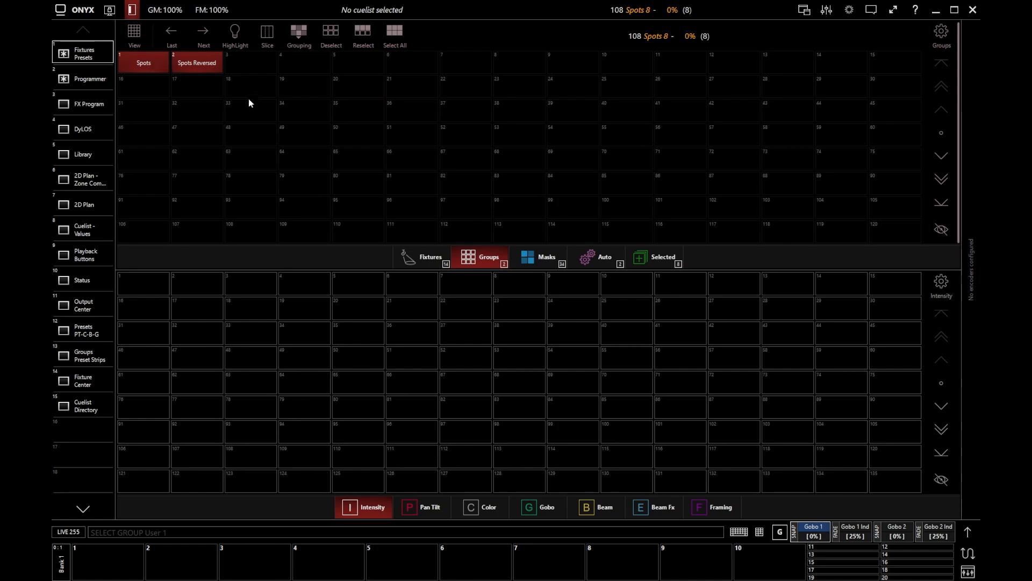
pyautogui.moveTo(332, 146)
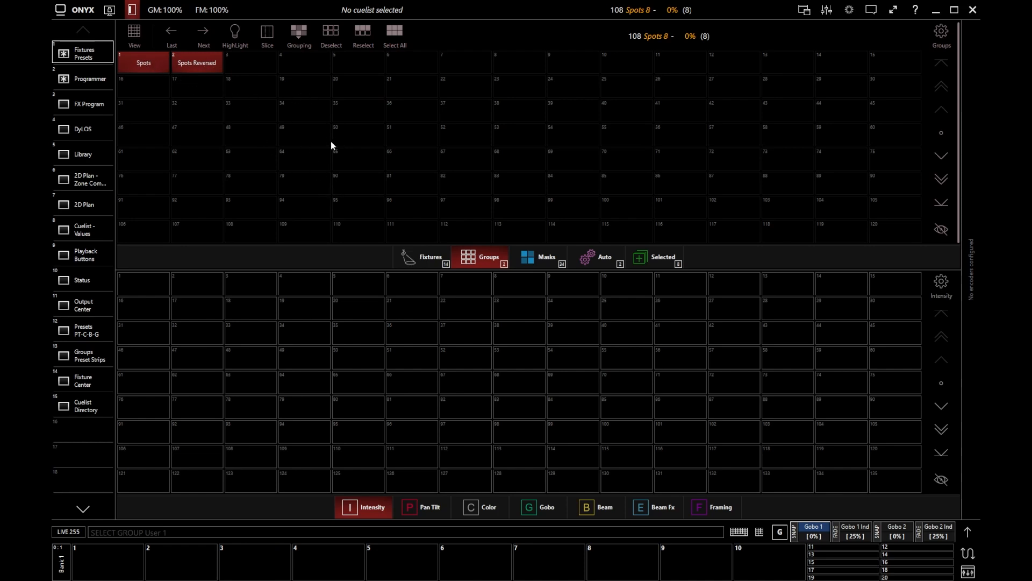
pyautogui.click(431, 257)
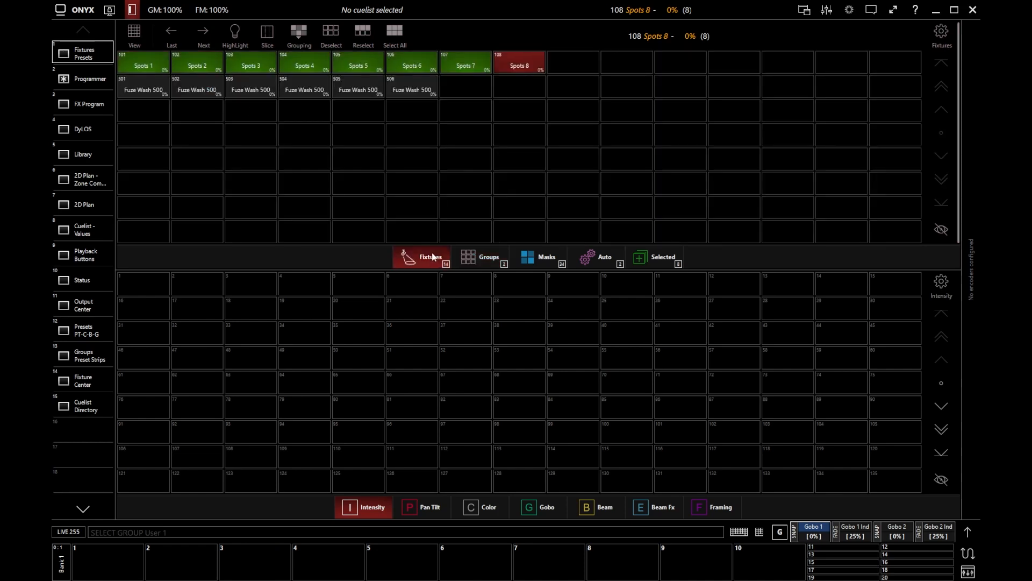
# Select spots 101, 103, 105 and 107 and record them as Group 3
pyautogui.click(331, 33)
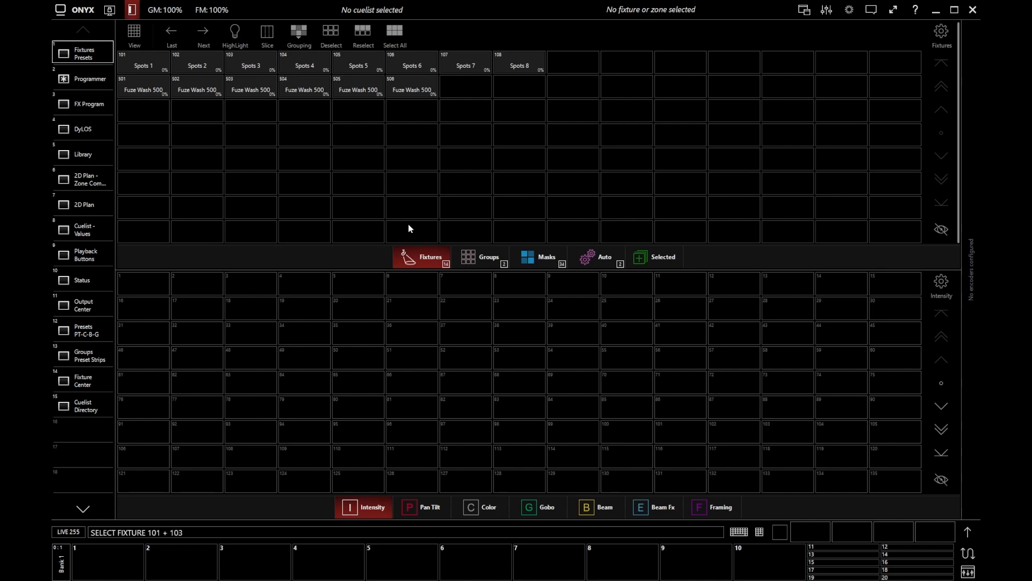
pyautogui.write('+ 105 + 10')
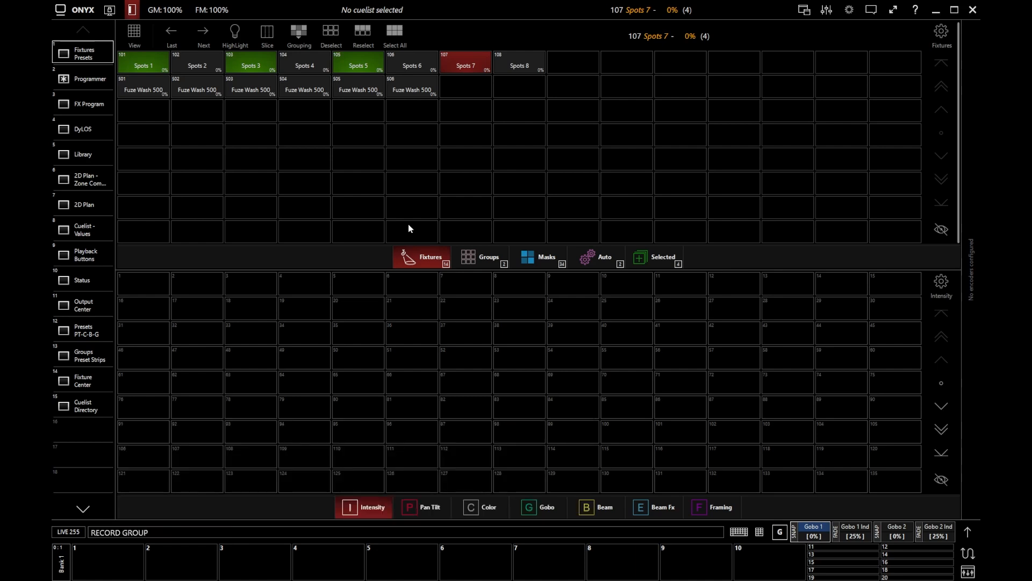
pyautogui.write('3')
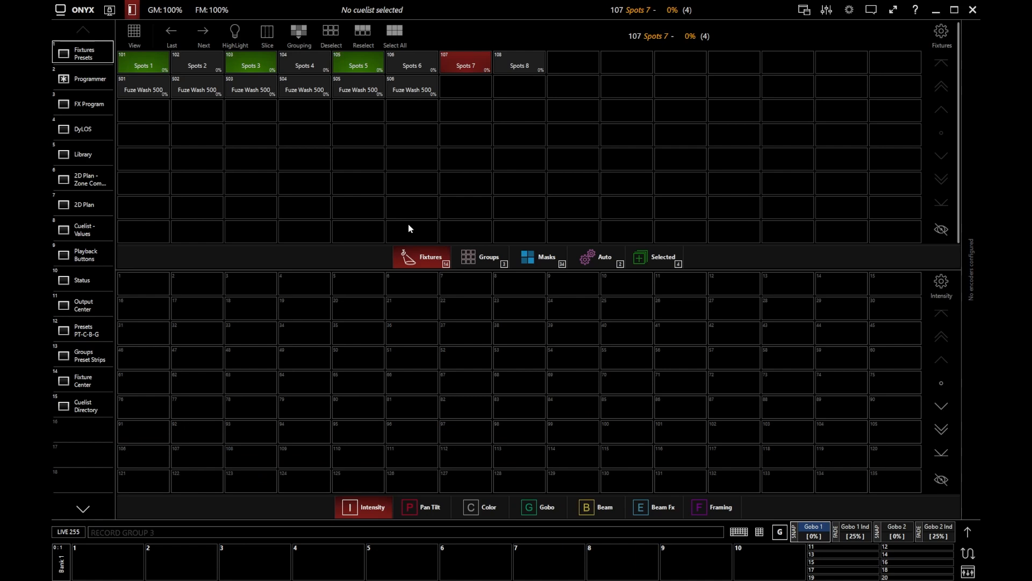
pyautogui.click(482, 256)
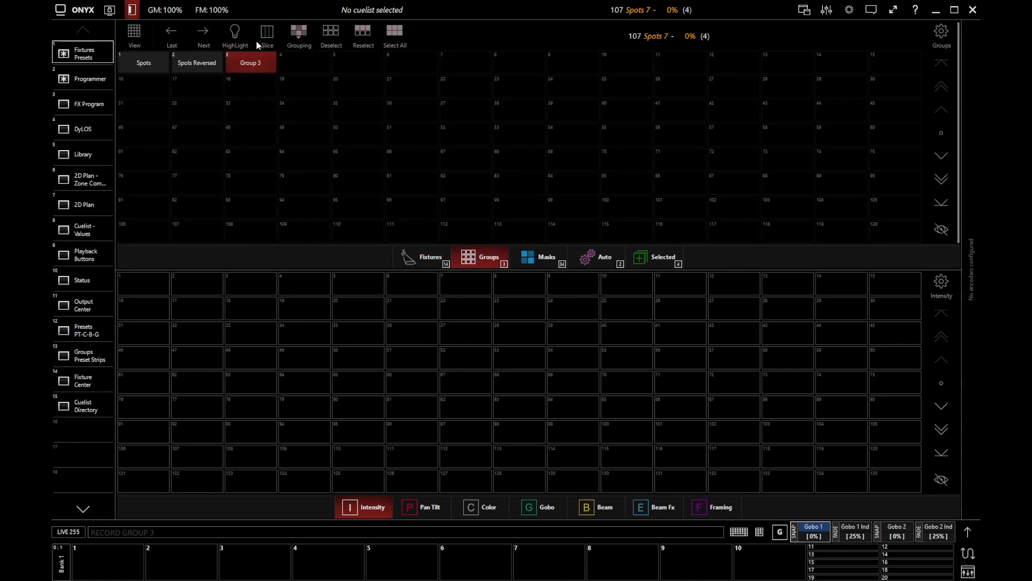
pyautogui.moveTo(269, 114)
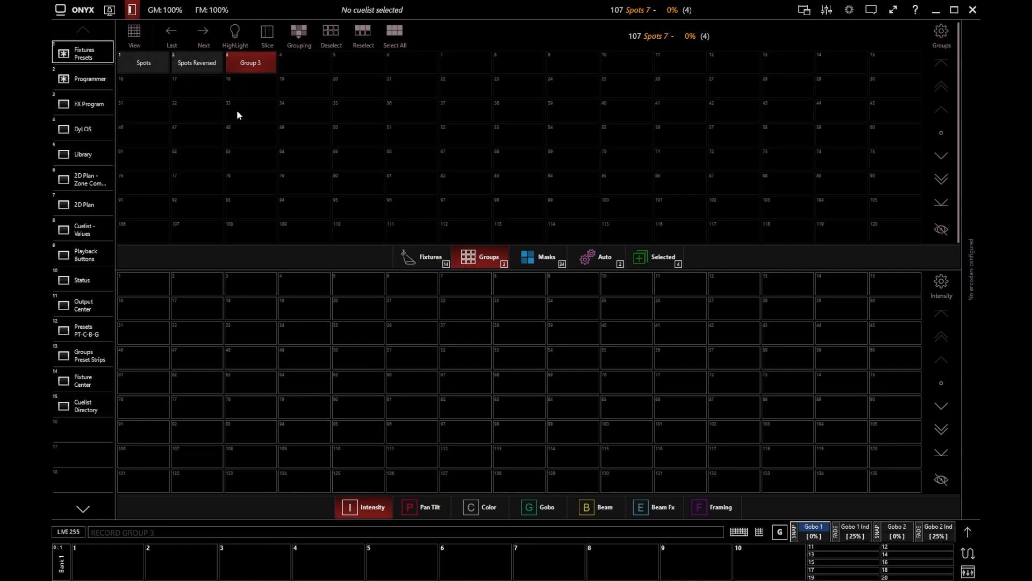
pyautogui.moveTo(142, 46)
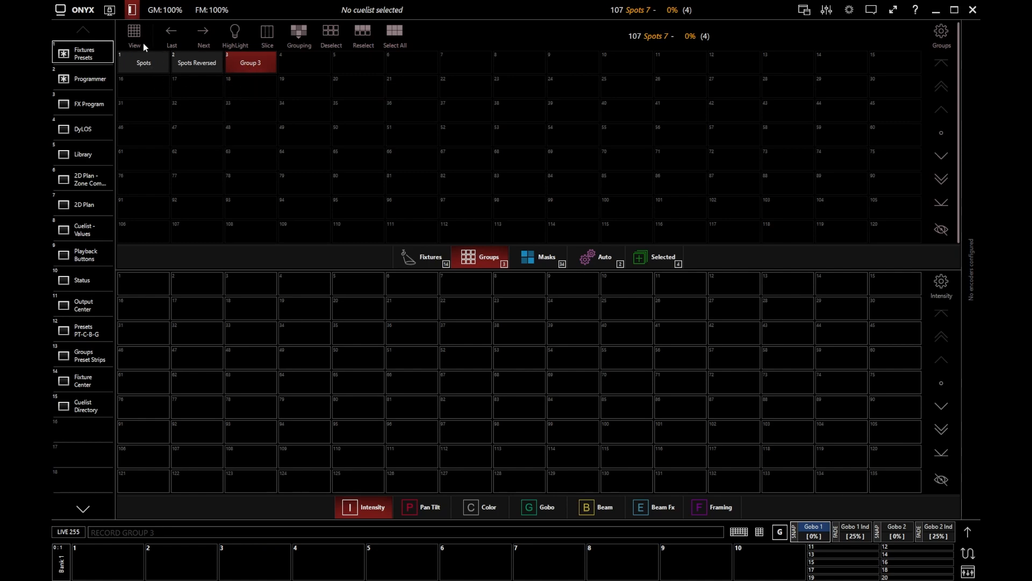
pyautogui.moveTo(369, 164)
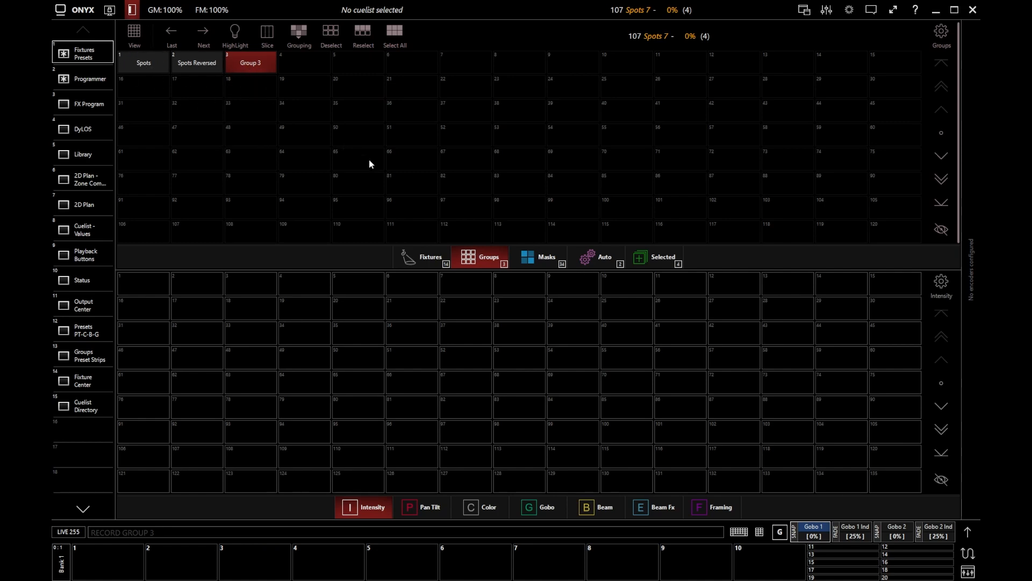
# Show the Fixtures pool and select all eight spots, 101 through 108
pyautogui.click(431, 257)
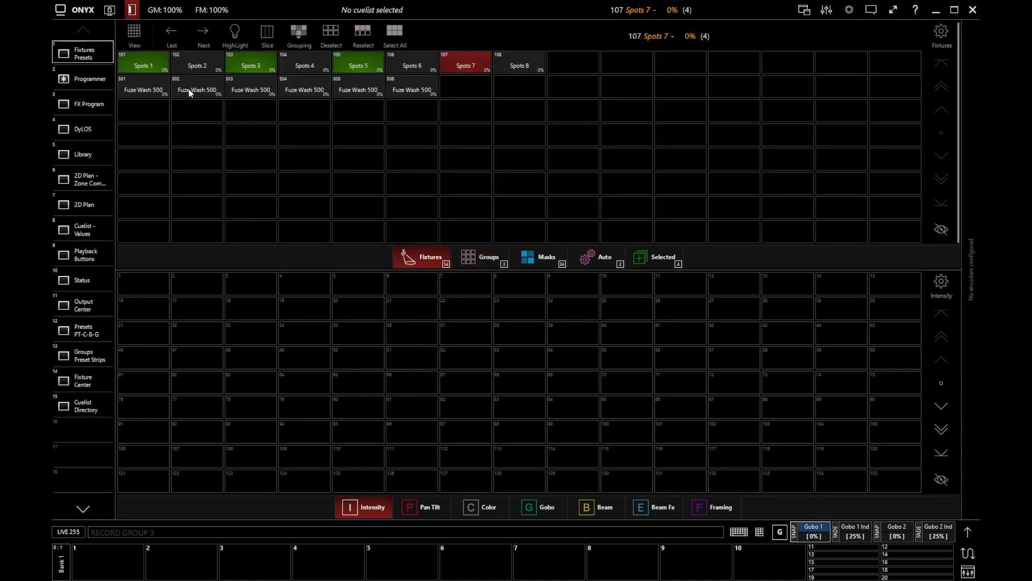
pyautogui.moveTo(223, 160)
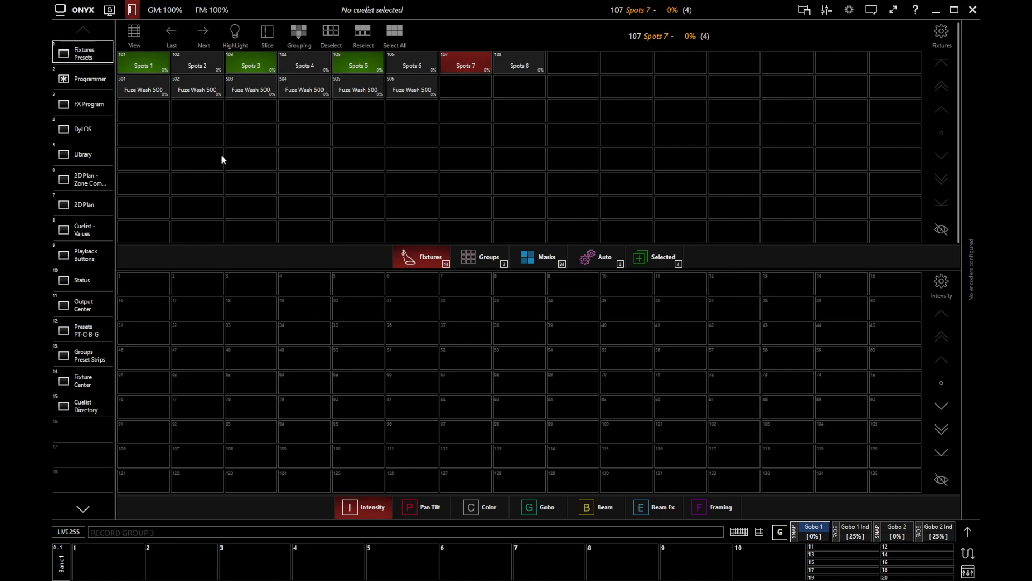
pyautogui.click(331, 35)
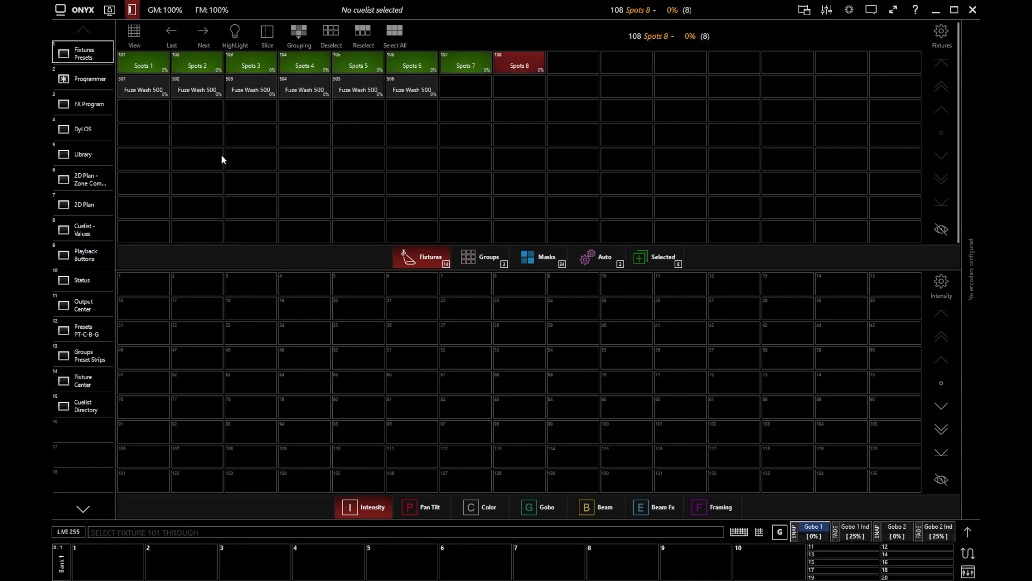
# Apply an Every mask with value 2, briefly trying 3, leaving spots 1, 3, 5, 7 active
pyautogui.click(299, 33)
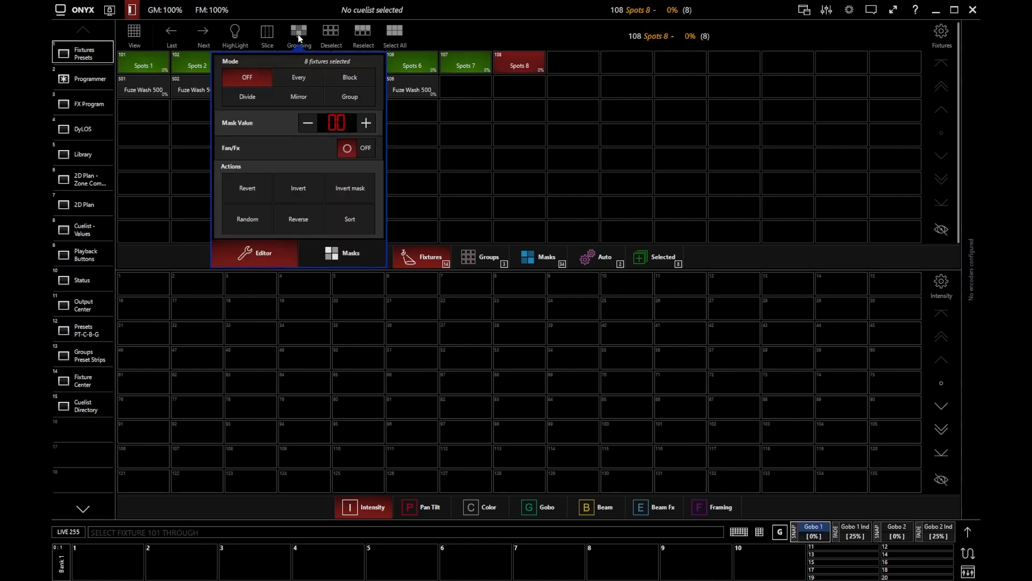
pyautogui.moveTo(299, 36)
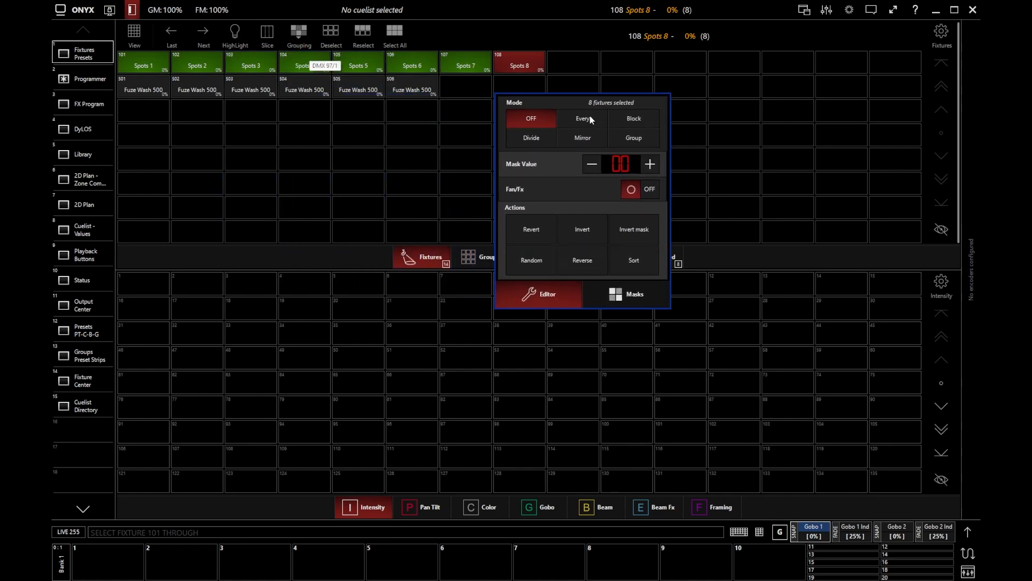
pyautogui.click(581, 120)
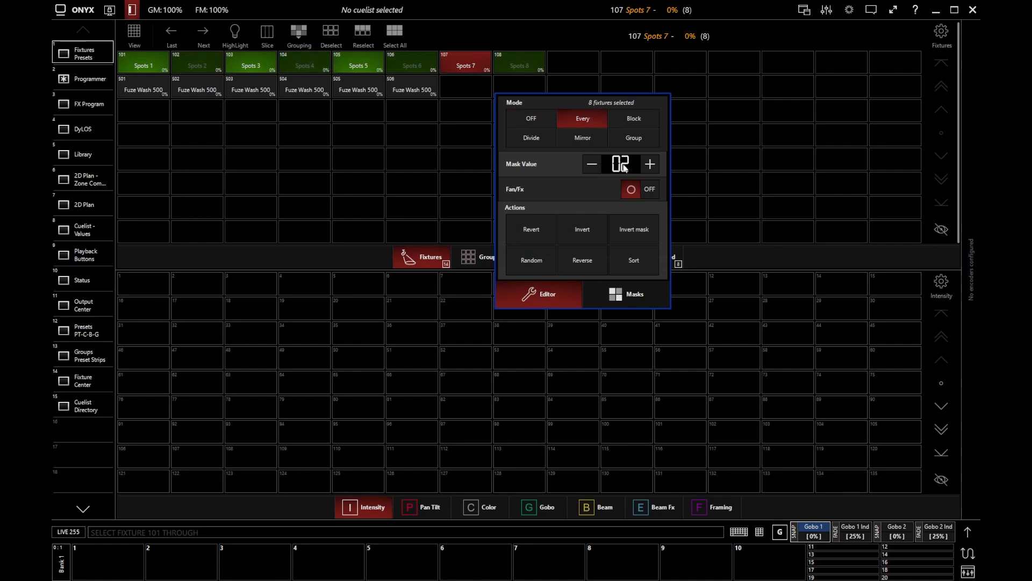
pyautogui.click(590, 164)
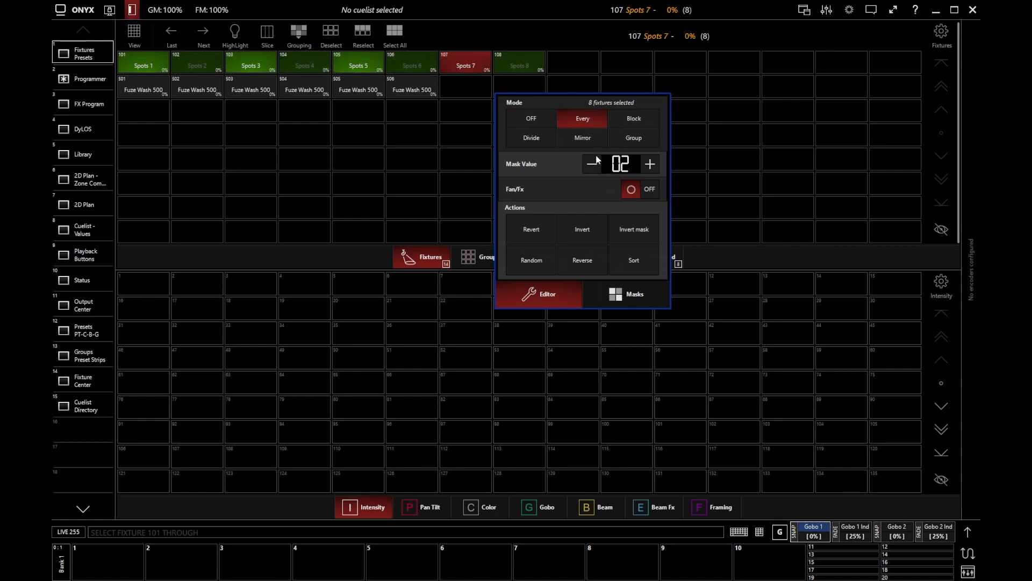
pyautogui.moveTo(212, 59)
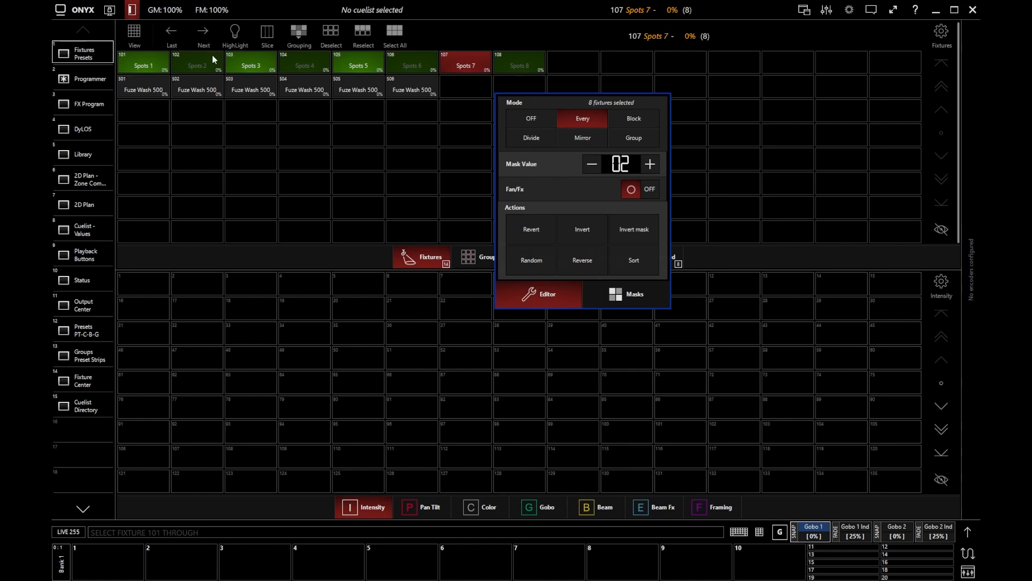
pyautogui.moveTo(679, 228)
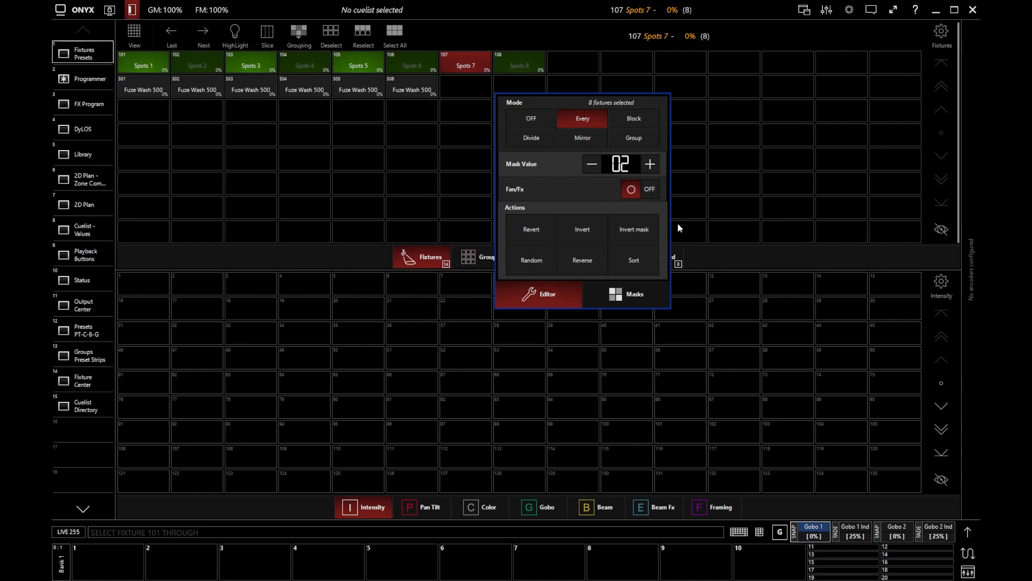
pyautogui.click(649, 164)
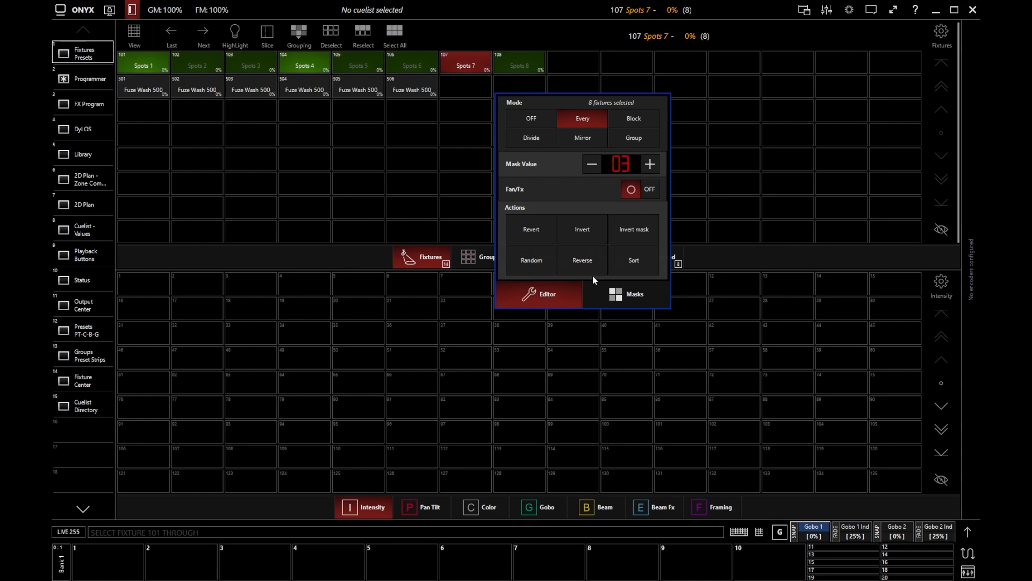
pyautogui.click(649, 164)
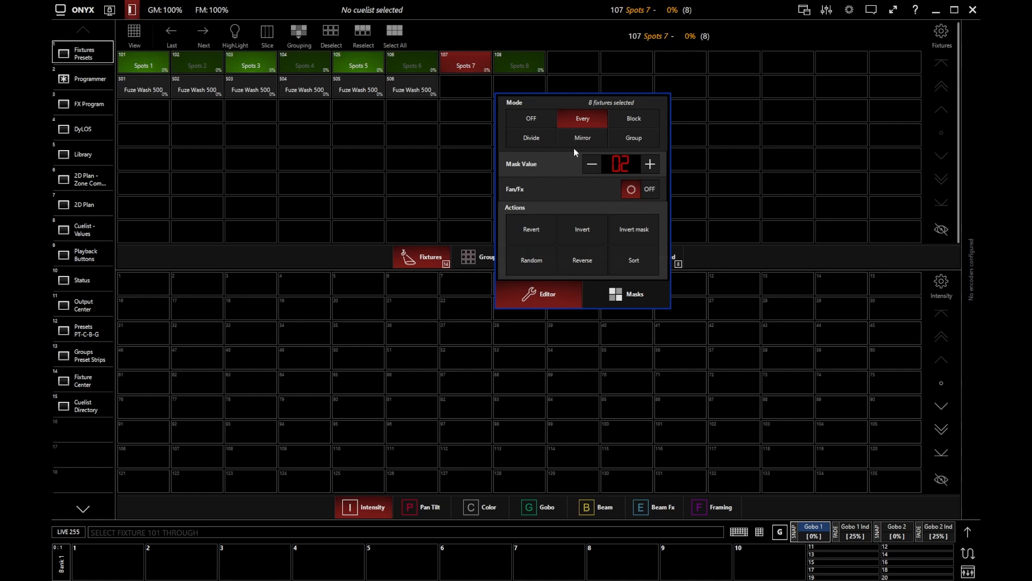
pyautogui.moveTo(570, 258)
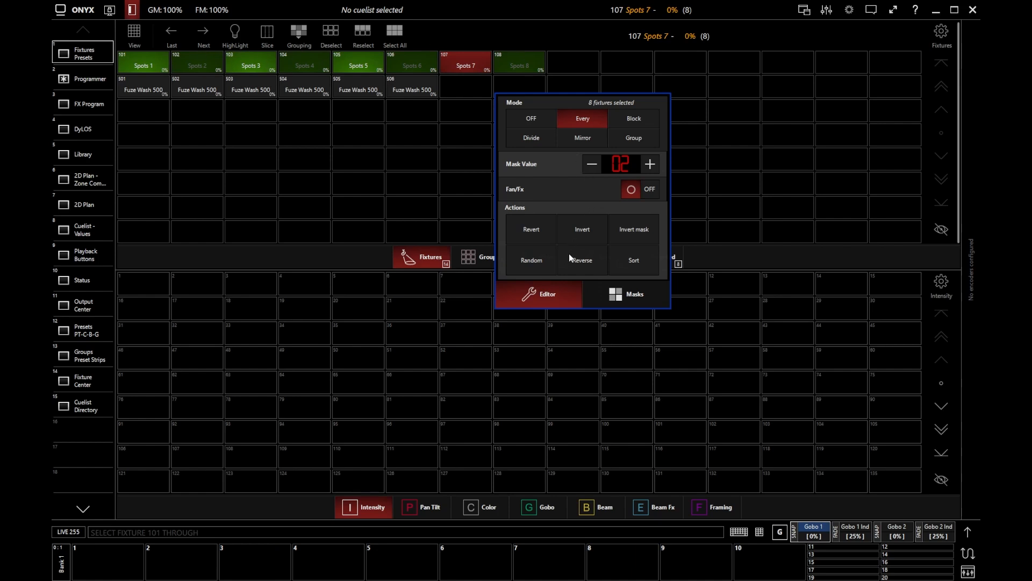
# Try Block and Divide masks with values 3 and 4, then turn the mask off
pyautogui.click(631, 118)
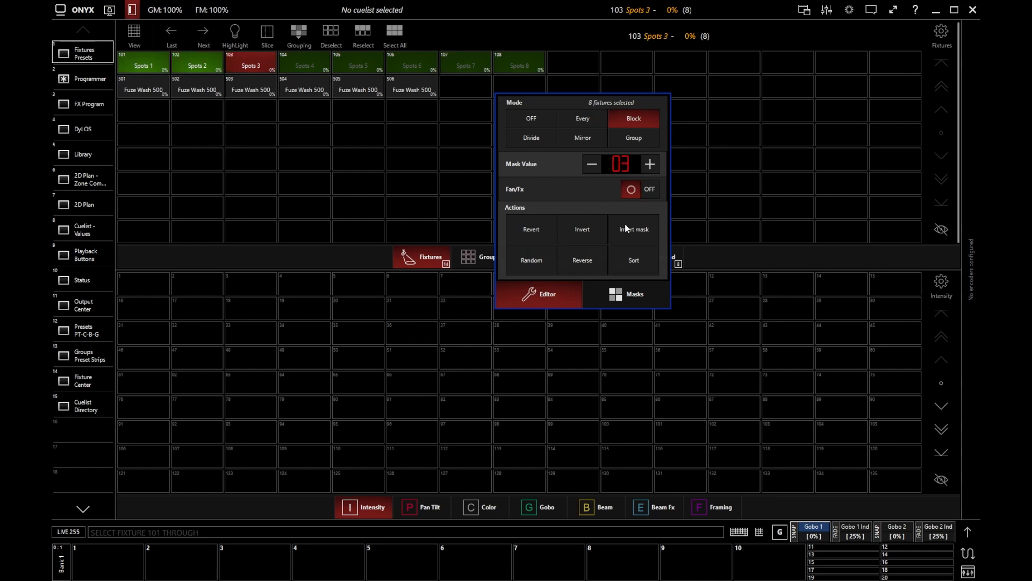
pyautogui.moveTo(592, 164)
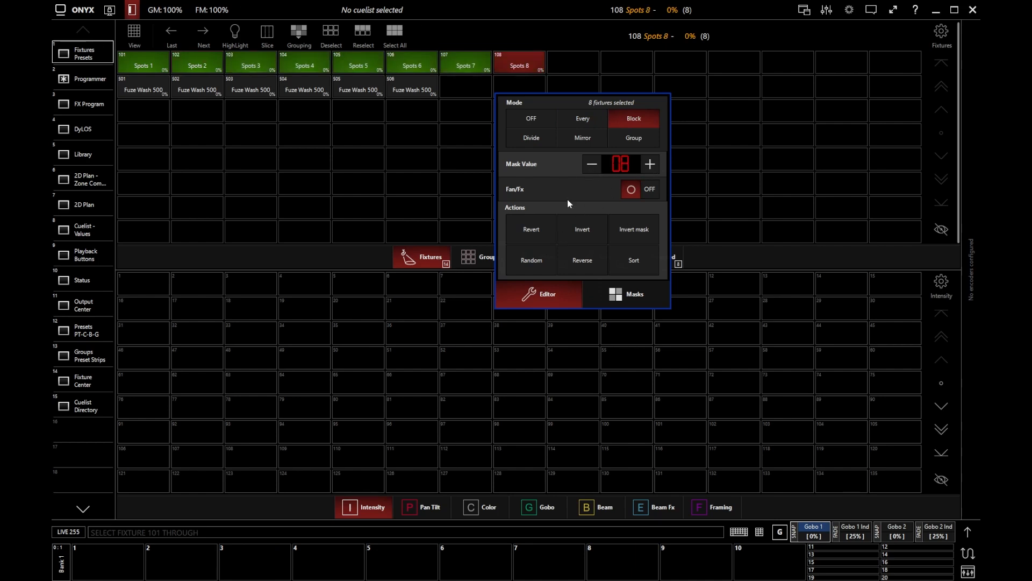
pyautogui.click(530, 138)
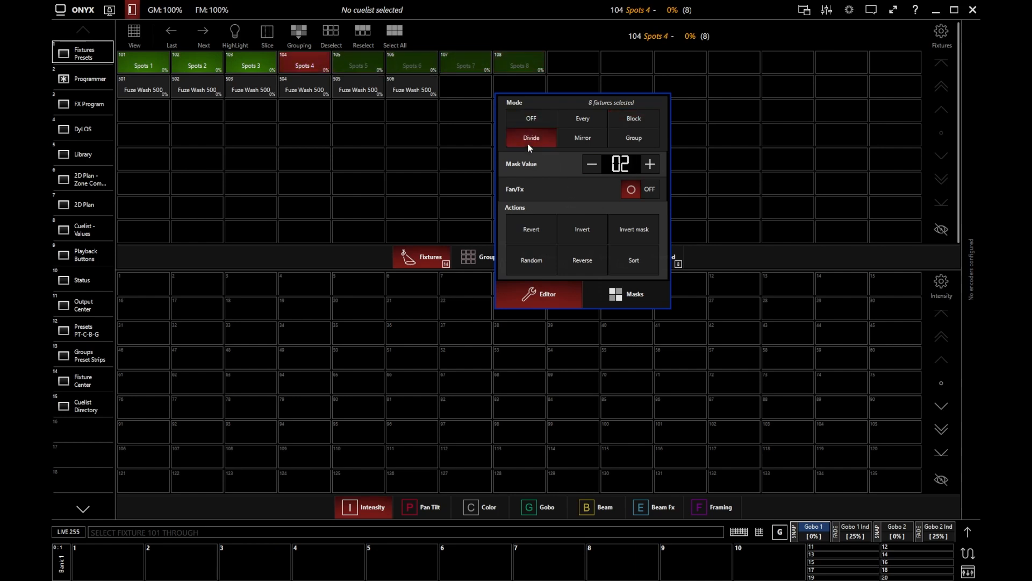
pyautogui.click(648, 164)
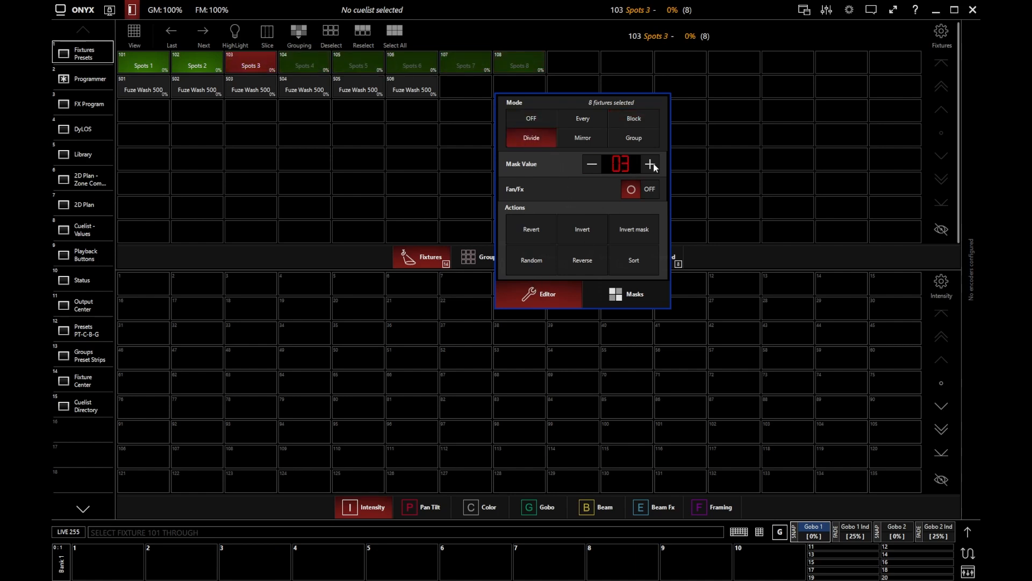
pyautogui.click(649, 164)
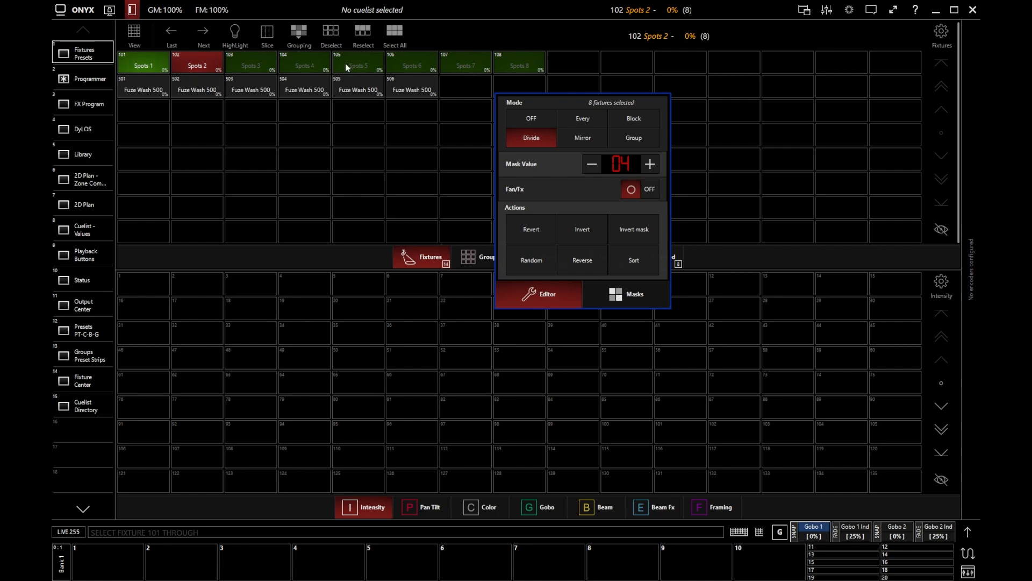
pyautogui.moveTo(591, 152)
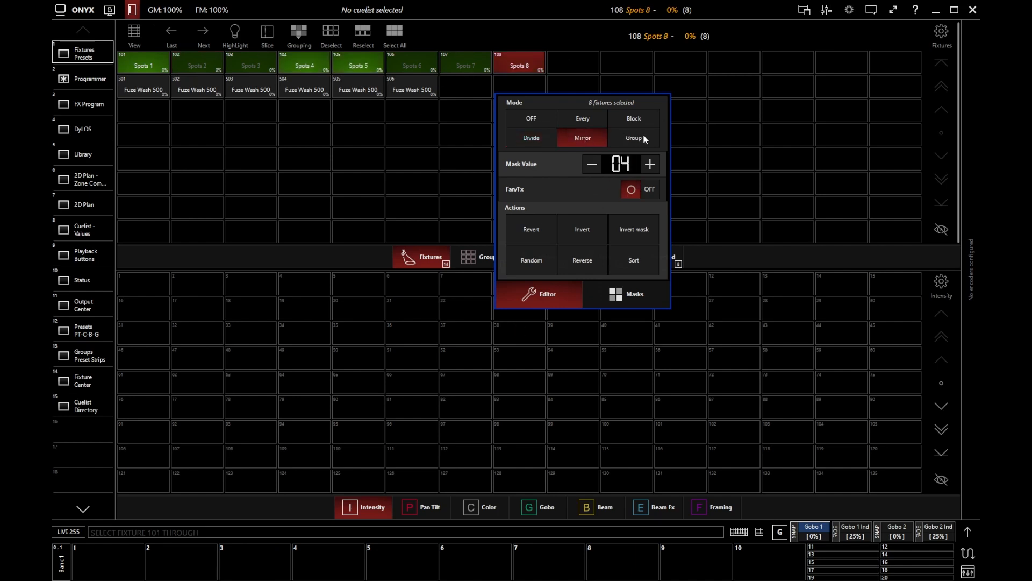
pyautogui.click(530, 119)
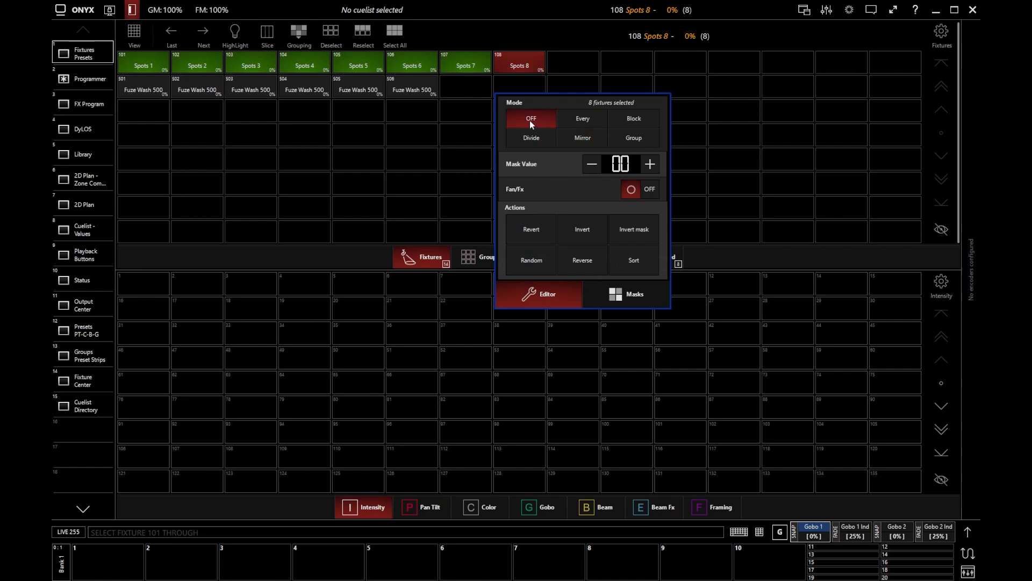
# Set the mask to every second fixture, activating spots 1, 3, 5 and 7
pyautogui.click(581, 120)
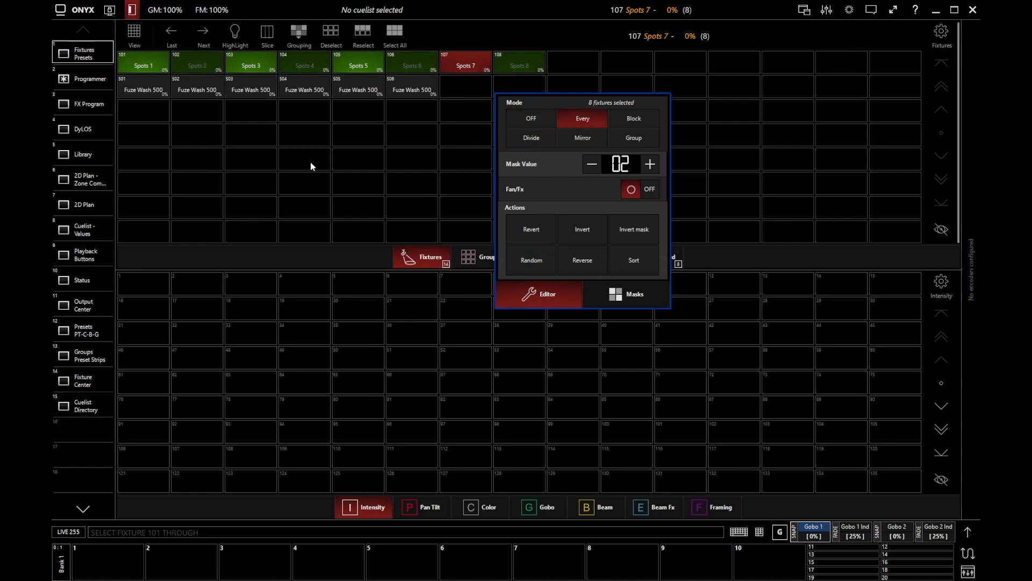
pyautogui.moveTo(459, 117)
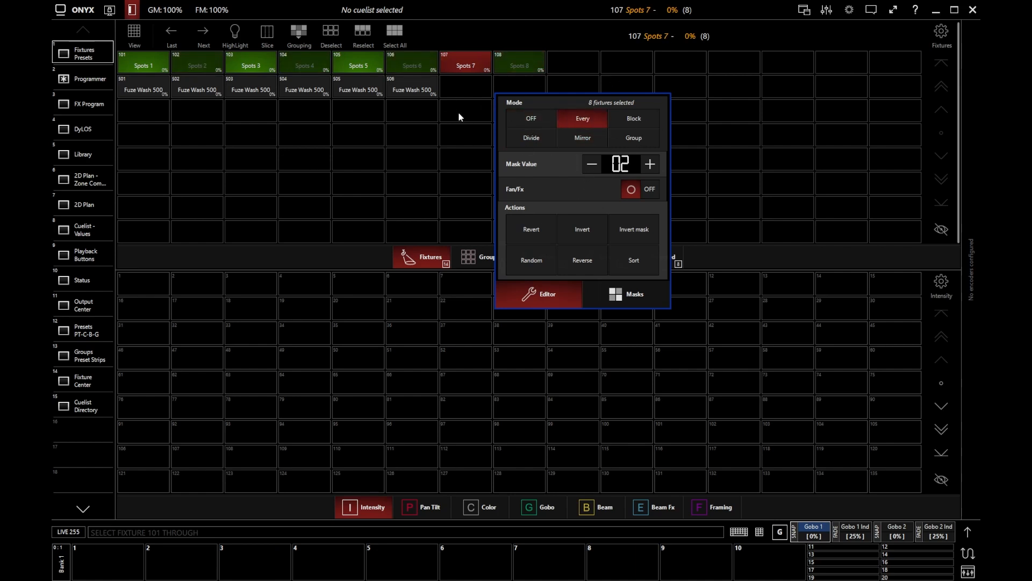
pyautogui.moveTo(540, 200)
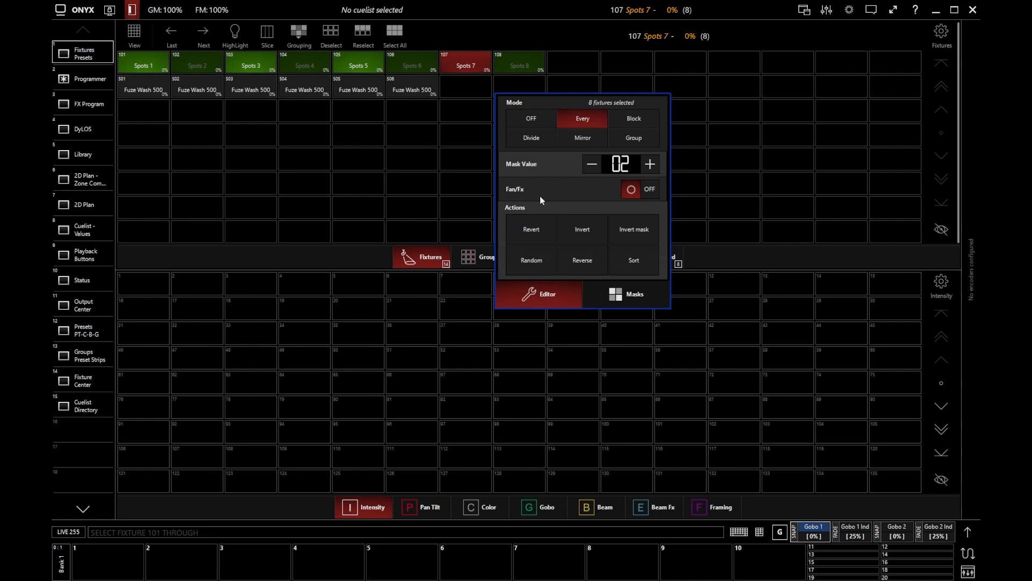
pyautogui.moveTo(420, 173)
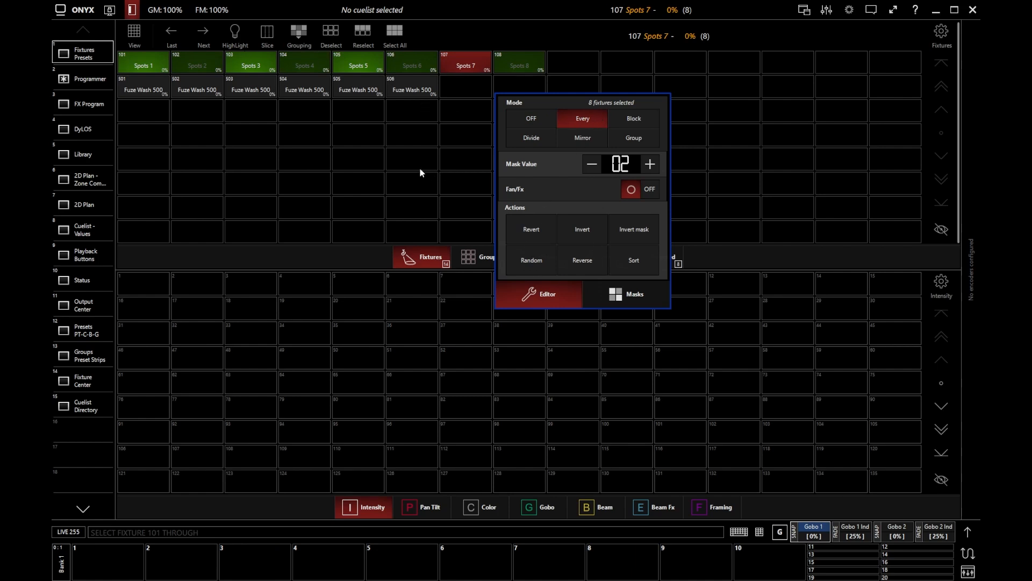
pyautogui.moveTo(417, 172)
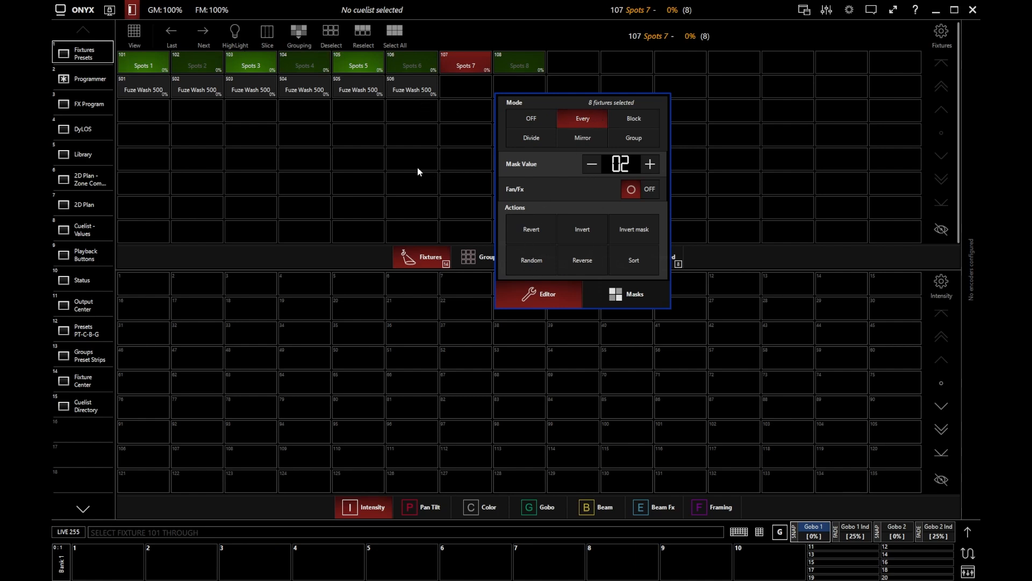
pyautogui.moveTo(376, 170)
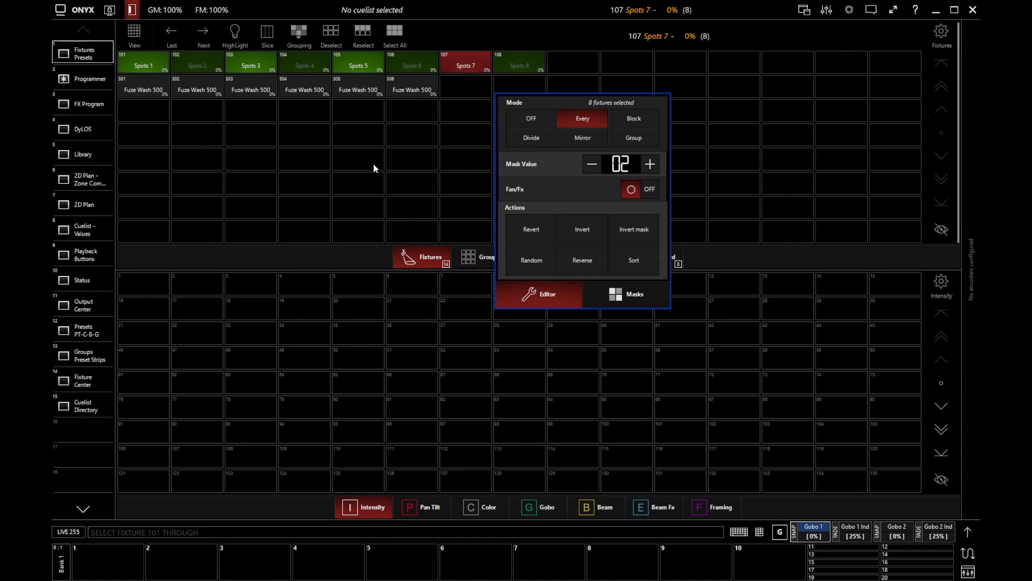
pyautogui.moveTo(535, 264)
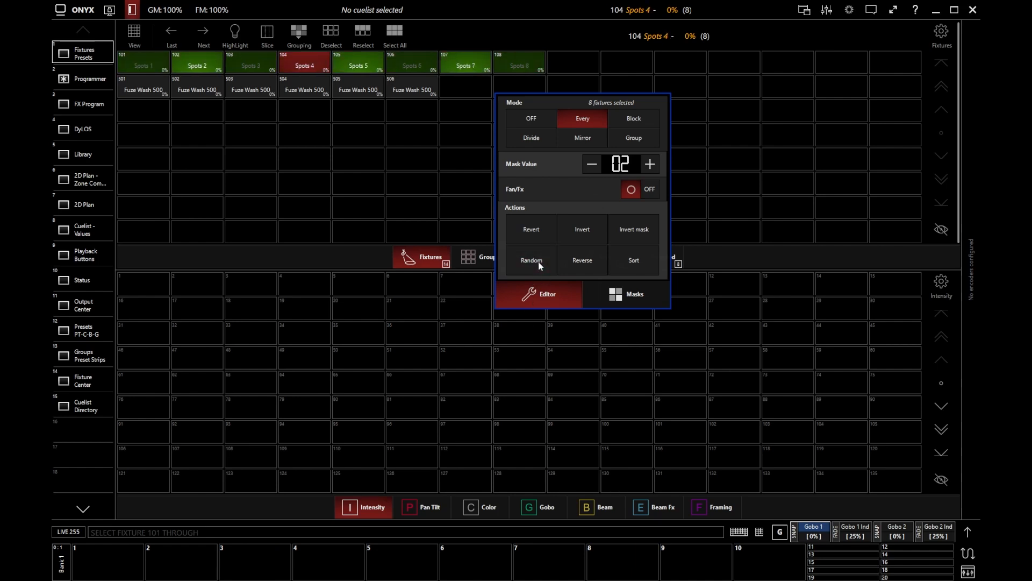
pyautogui.moveTo(542, 116)
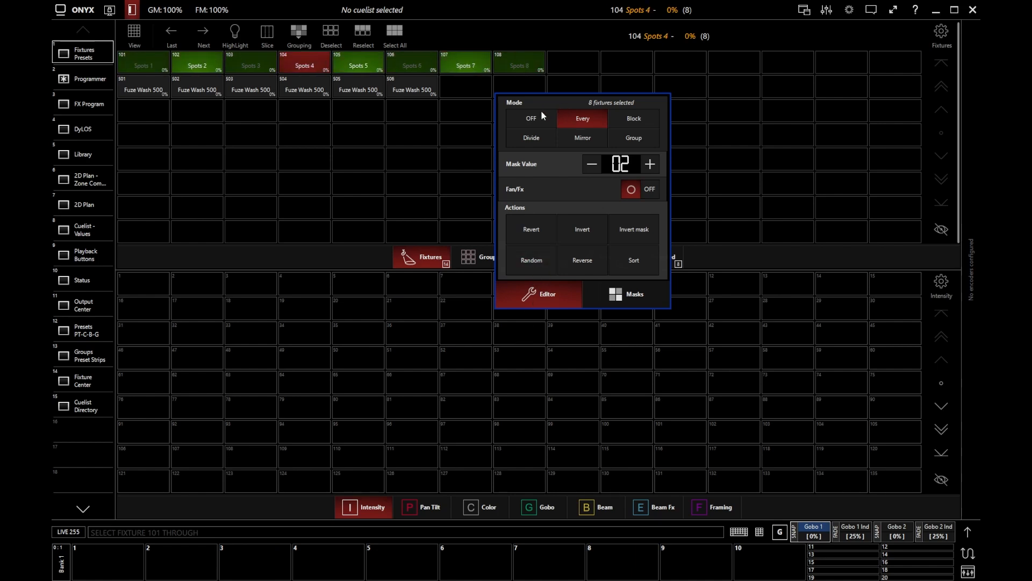
# Turn the mask off, view the selected fixtures' order, and open the mask editor
pyautogui.click(530, 118)
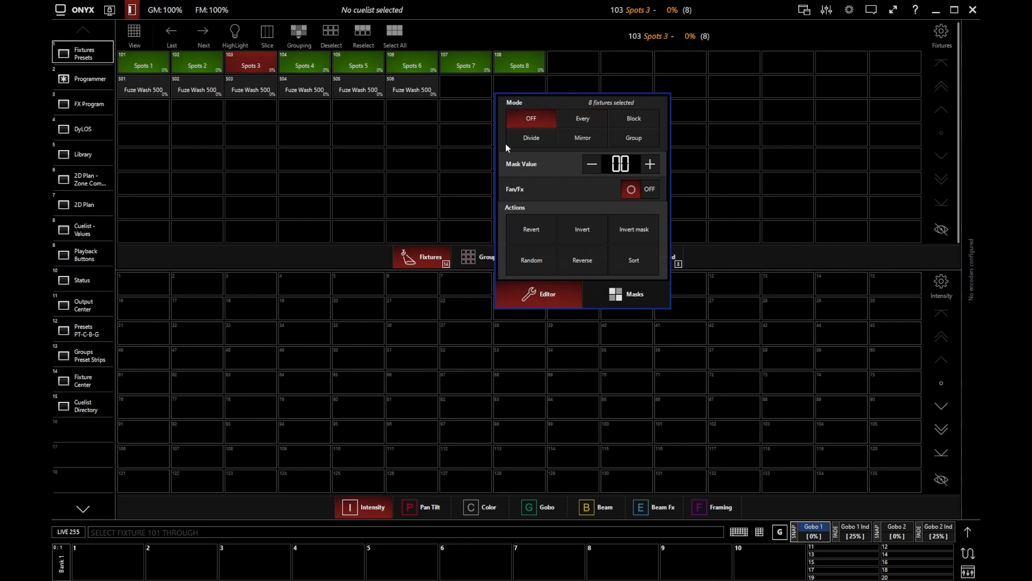
pyautogui.click(531, 260)
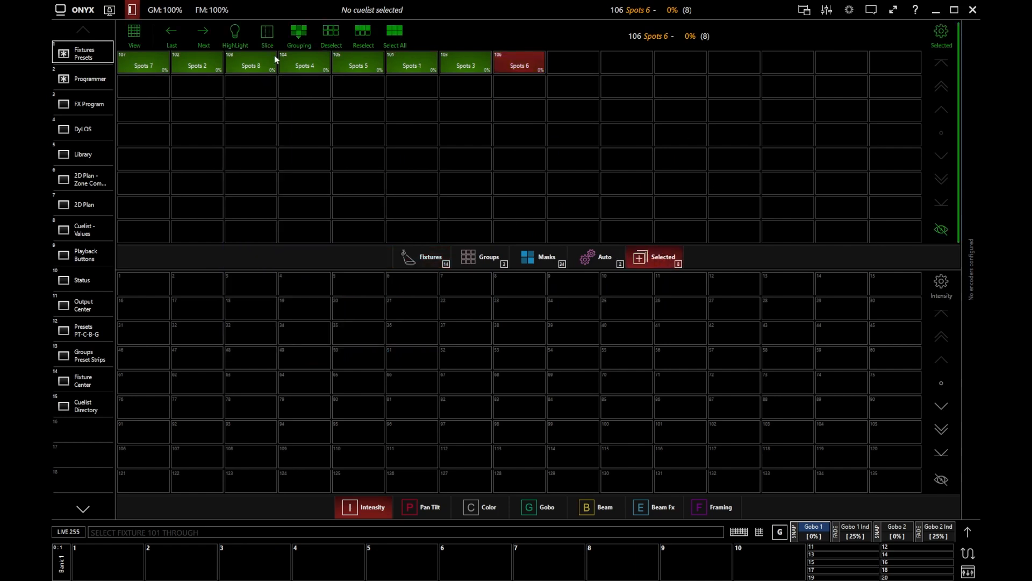
pyautogui.click(299, 33)
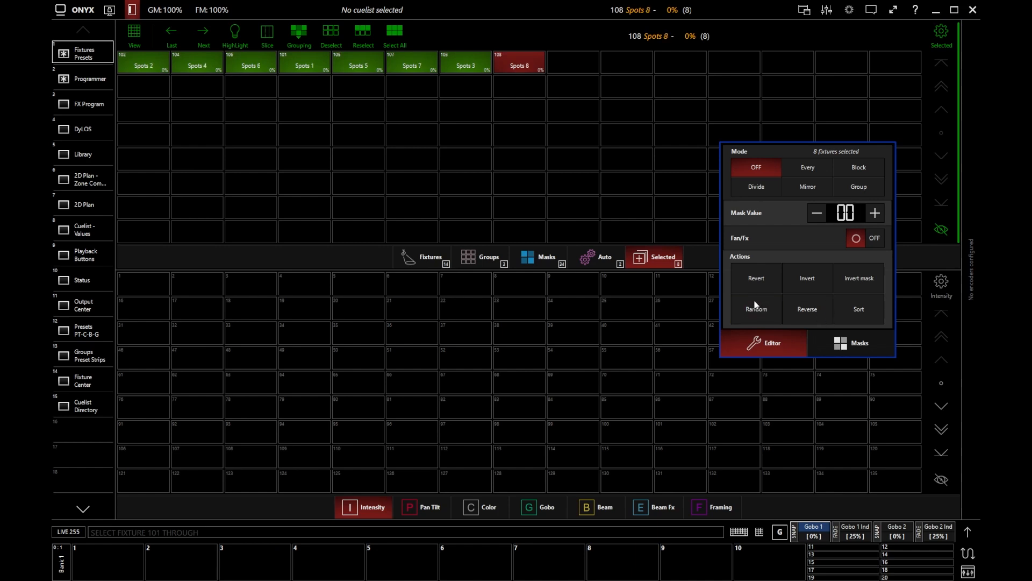
pyautogui.moveTo(765, 297)
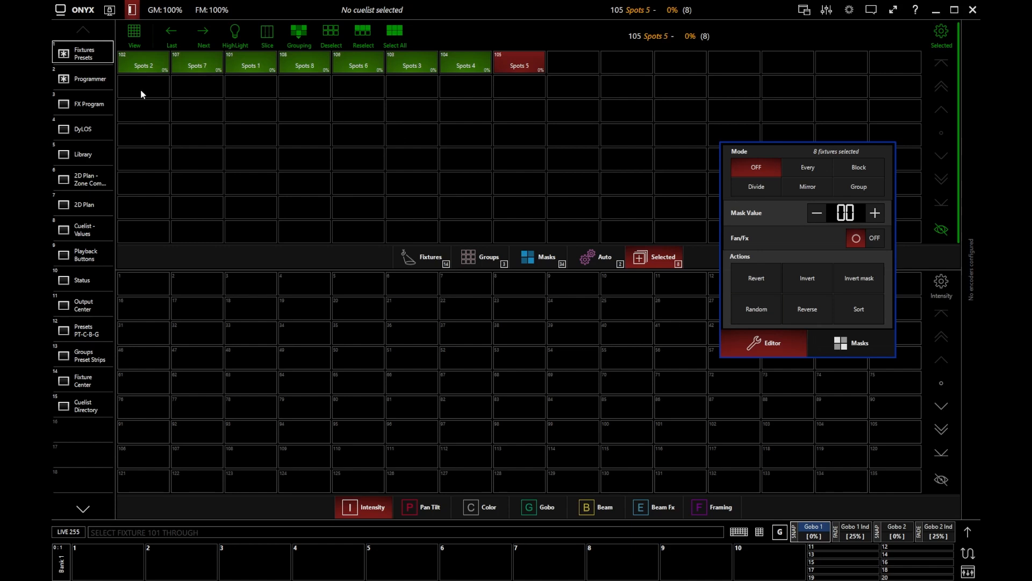
pyautogui.moveTo(361, 214)
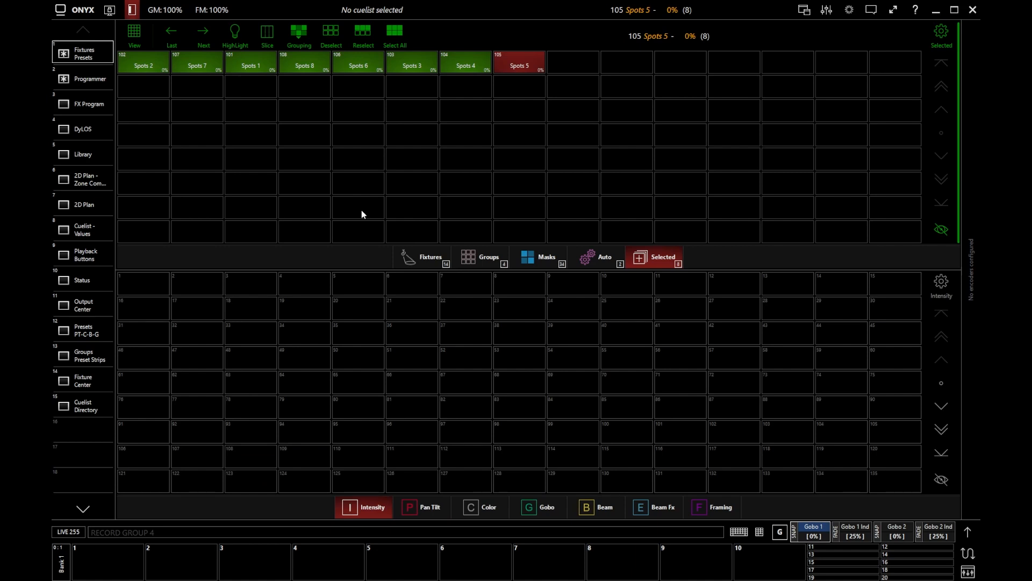
# Show the recorded groups list and name group 4 'Random Spots'
pyautogui.click(298, 35)
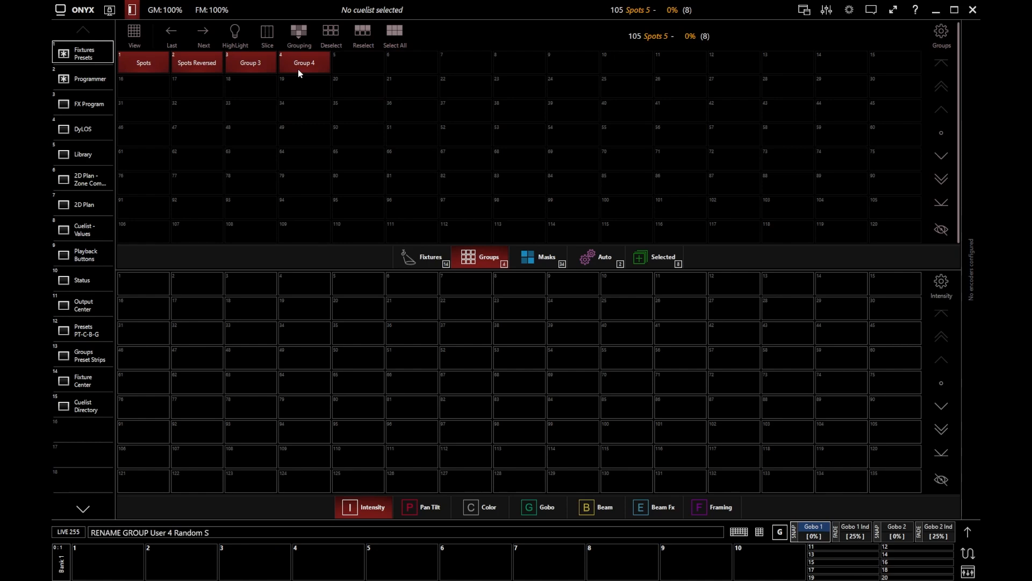
pyautogui.write('Random Spots')
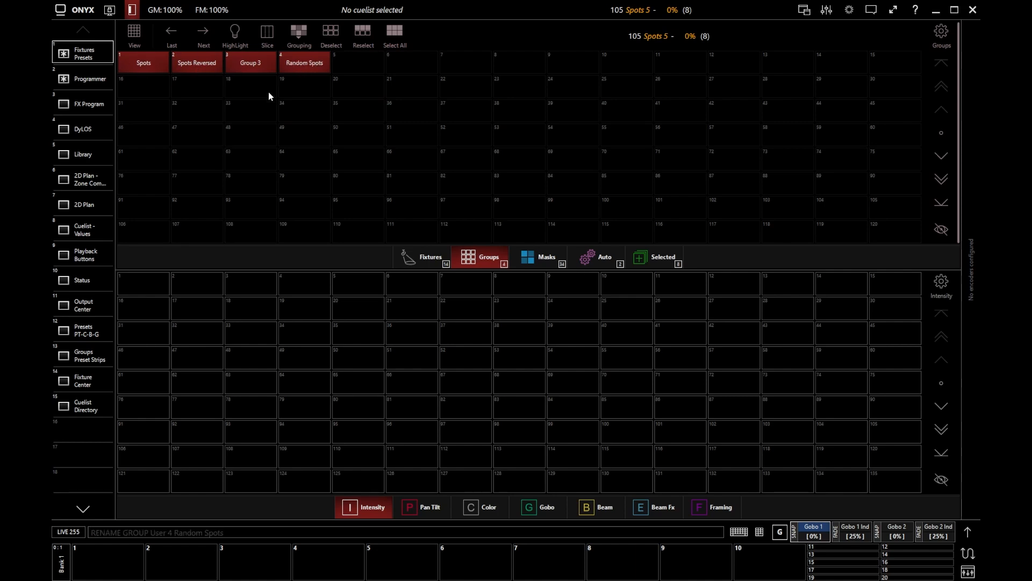
pyautogui.moveTo(173, 74)
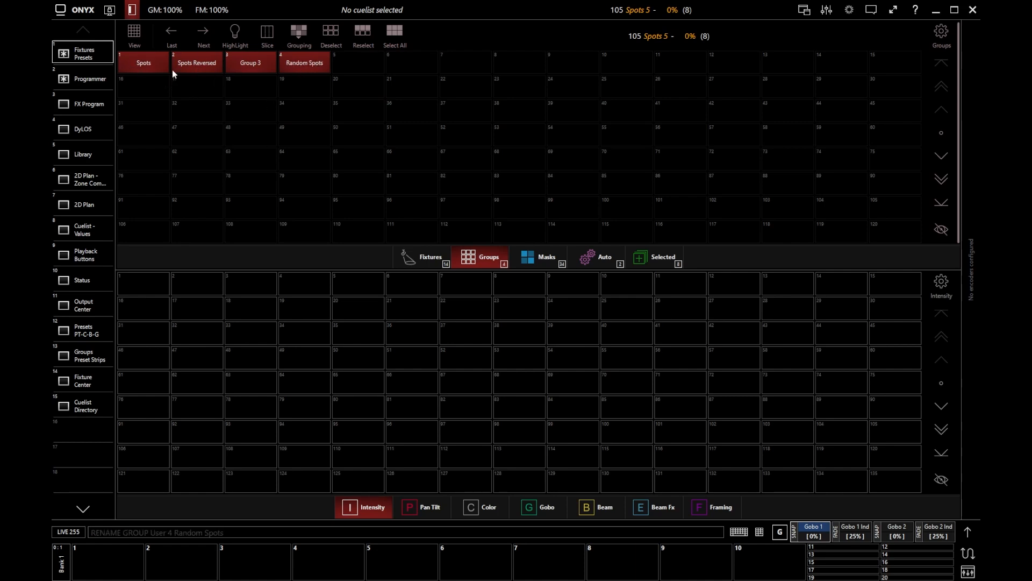
pyautogui.moveTo(305, 162)
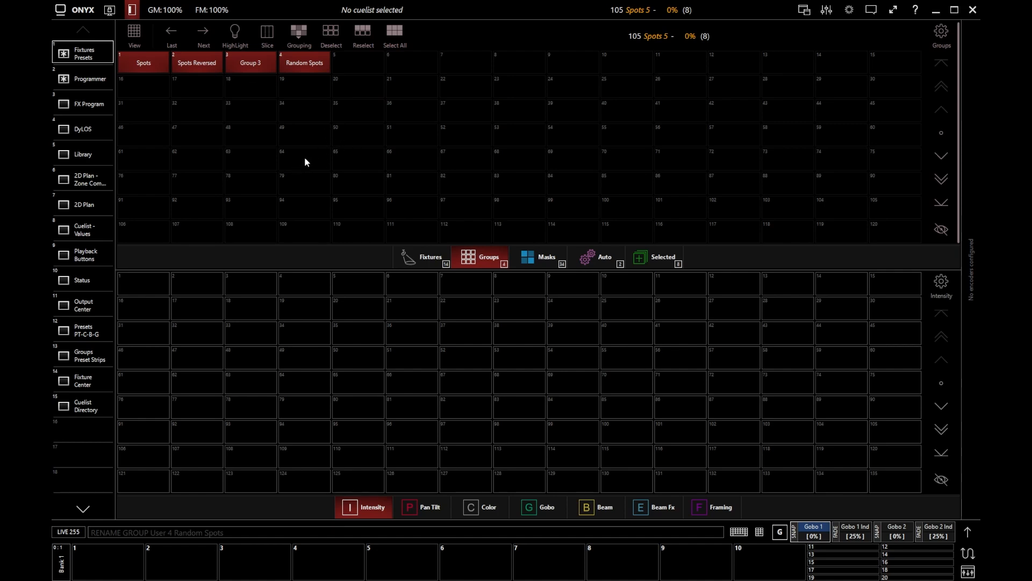
# Enable Group Color and assign pink, green, orange and blue to the four groups
pyautogui.click(941, 31)
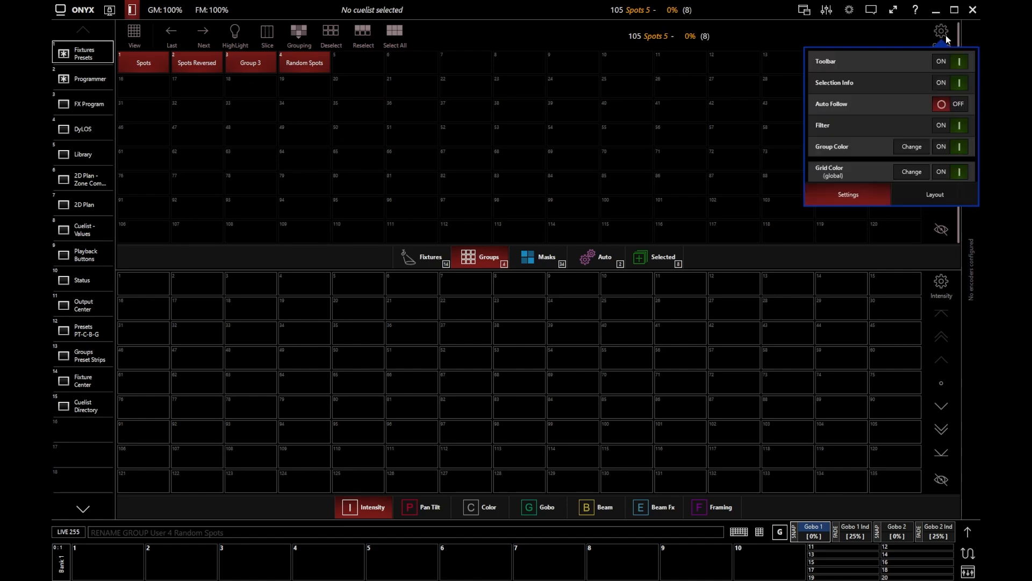
pyautogui.moveTo(912, 147)
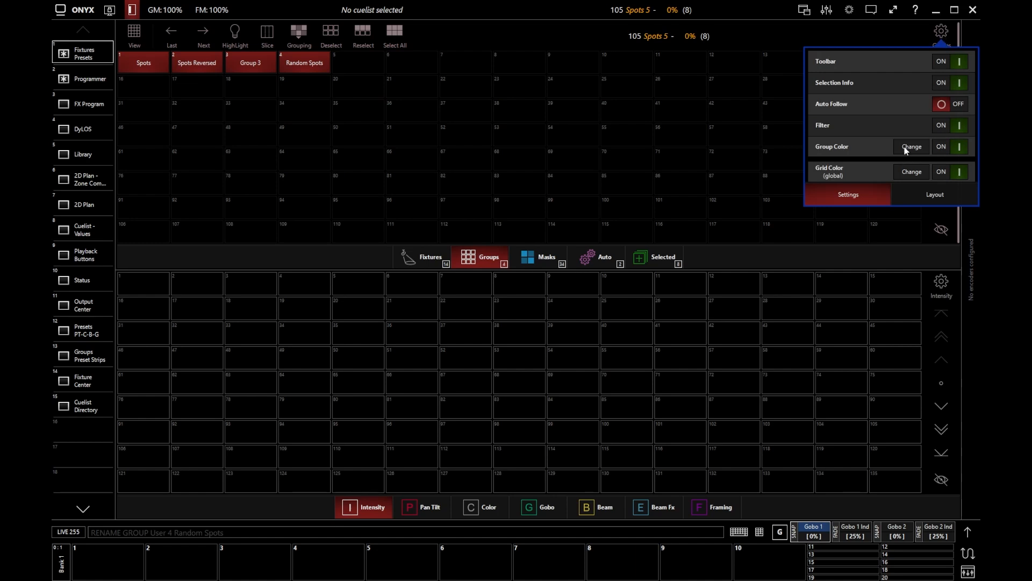
pyautogui.click(912, 146)
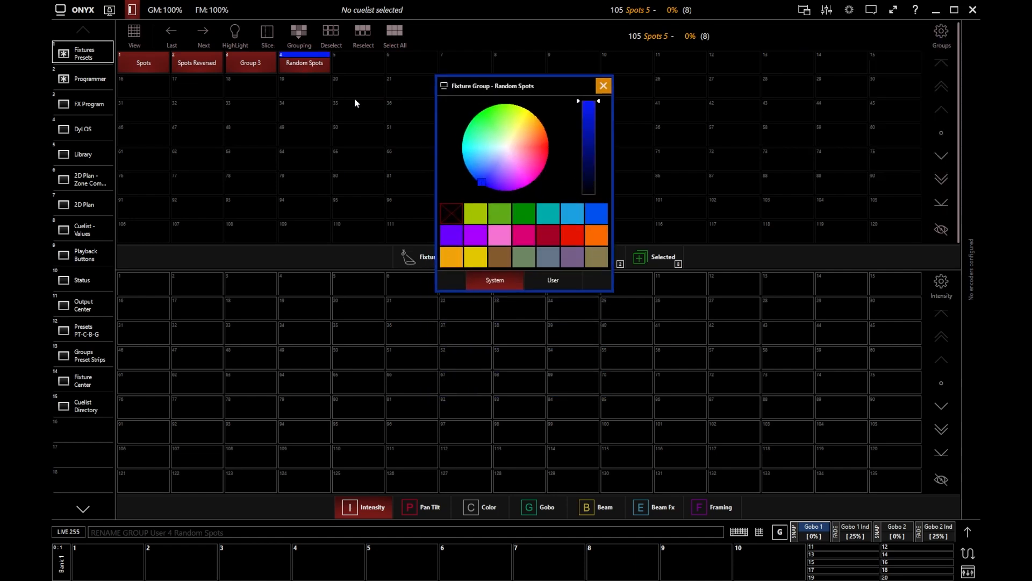
pyautogui.click(476, 182)
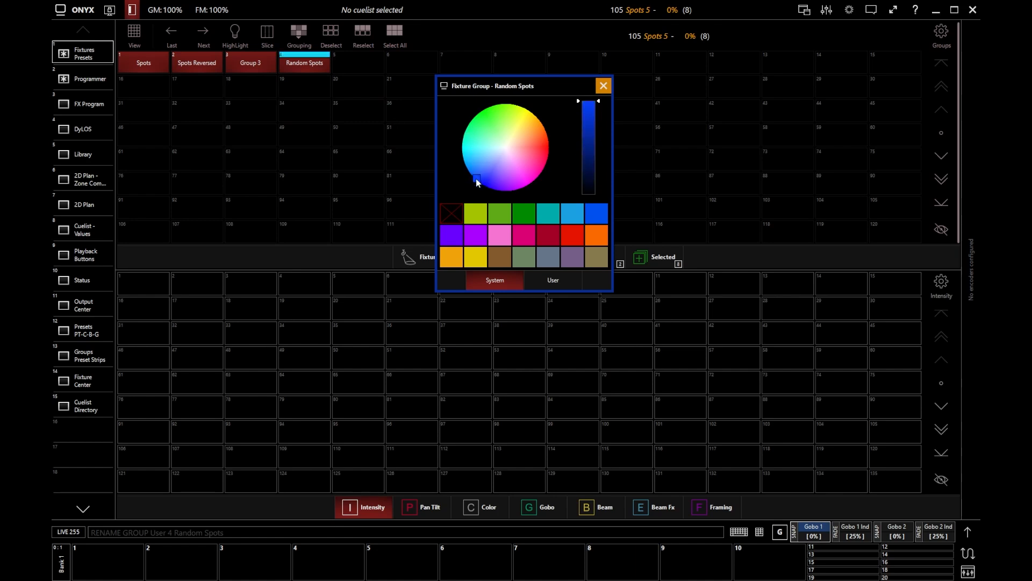
pyautogui.click(250, 62)
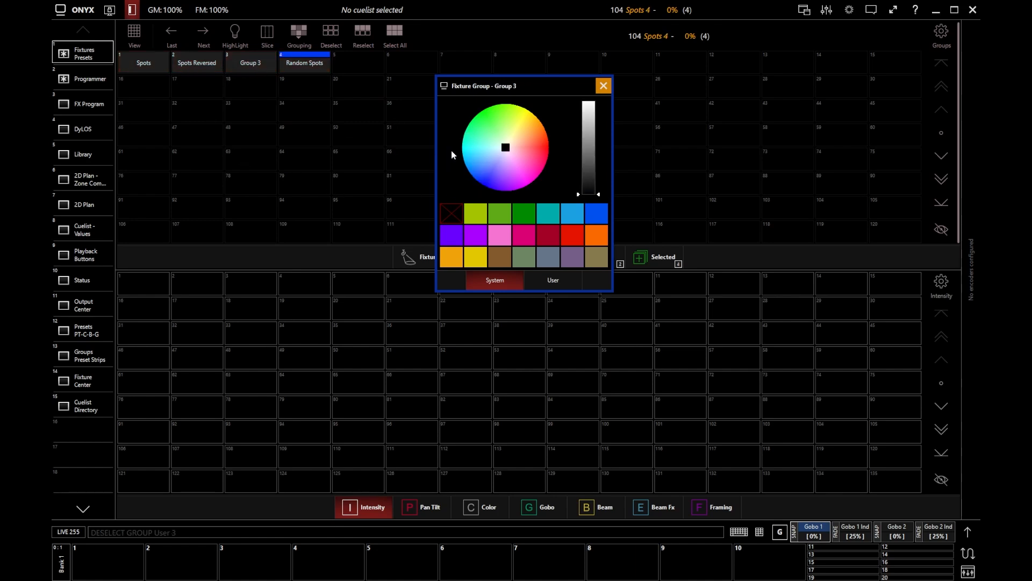
pyautogui.click(196, 62)
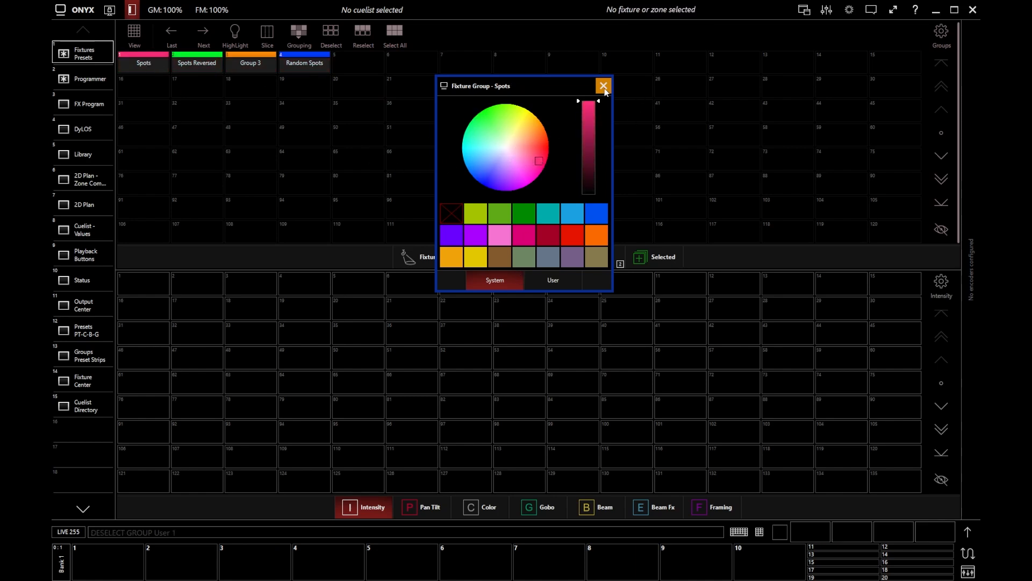
pyautogui.click(602, 85)
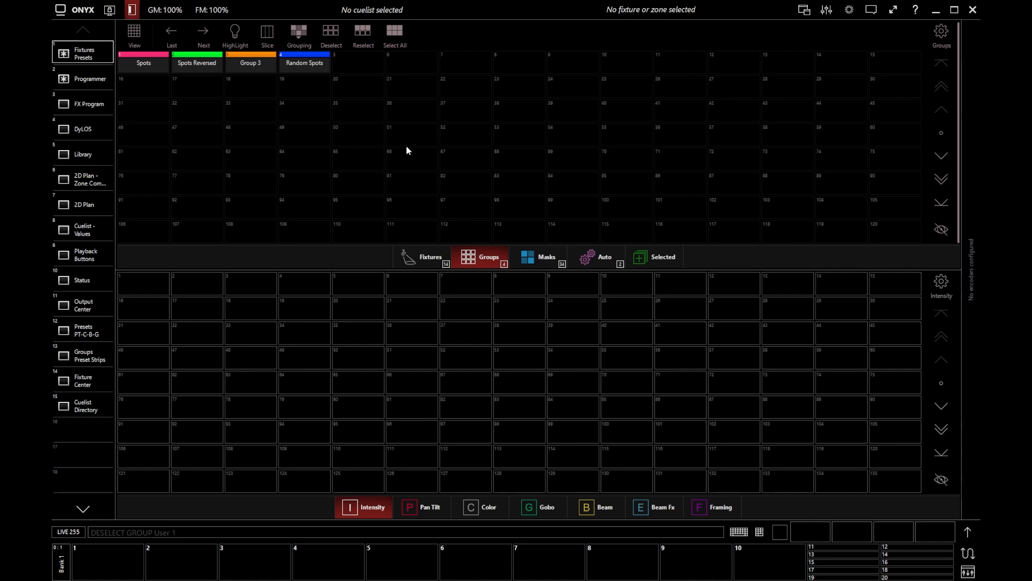
pyautogui.click(422, 257)
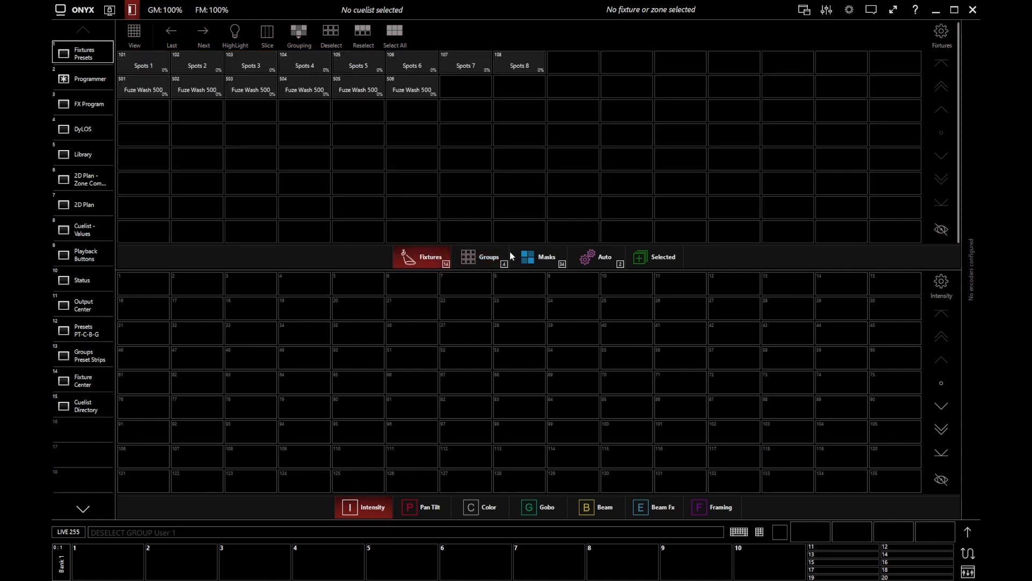
pyautogui.click(481, 257)
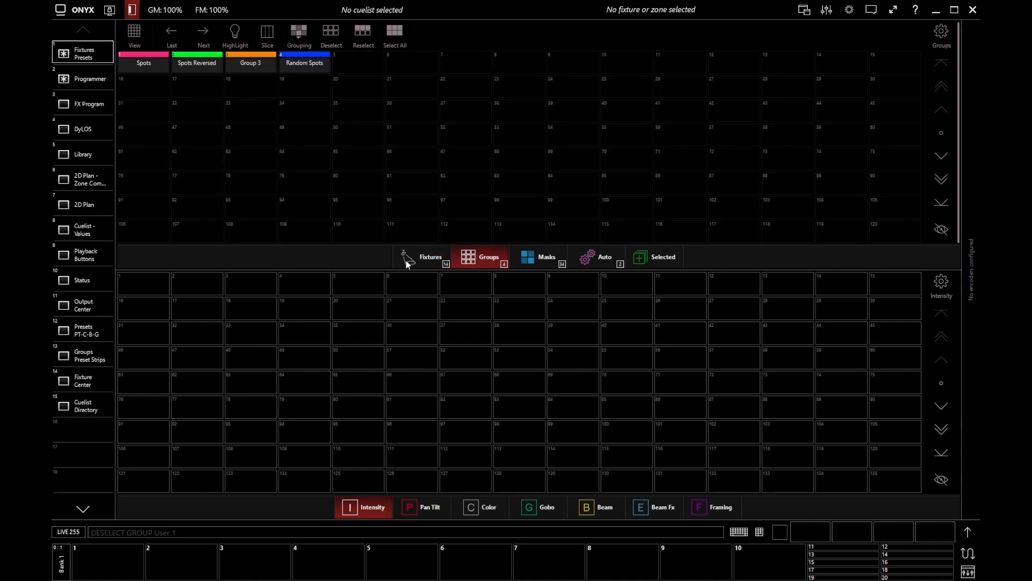
pyautogui.click(430, 256)
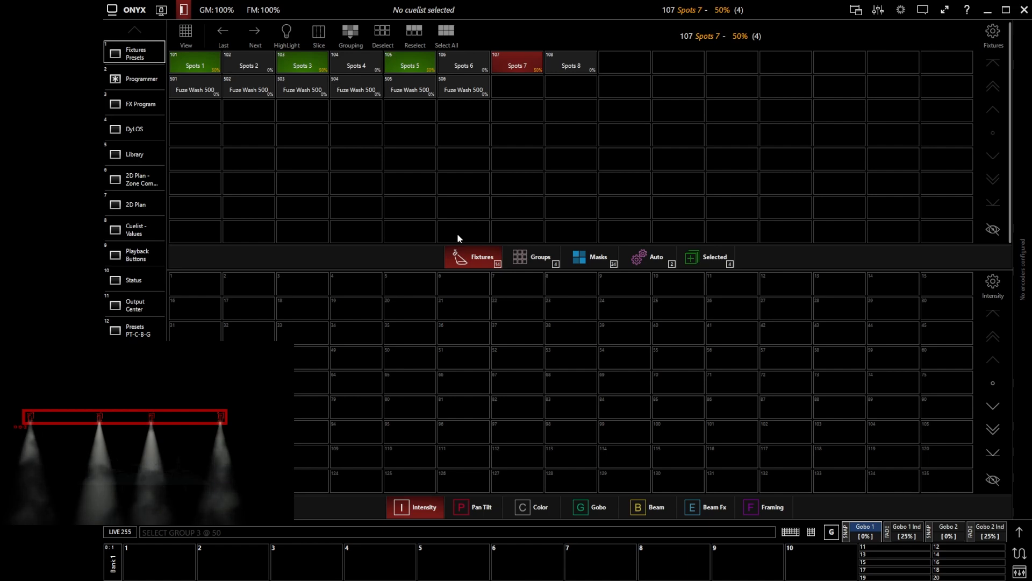
pyautogui.moveTo(495, 222)
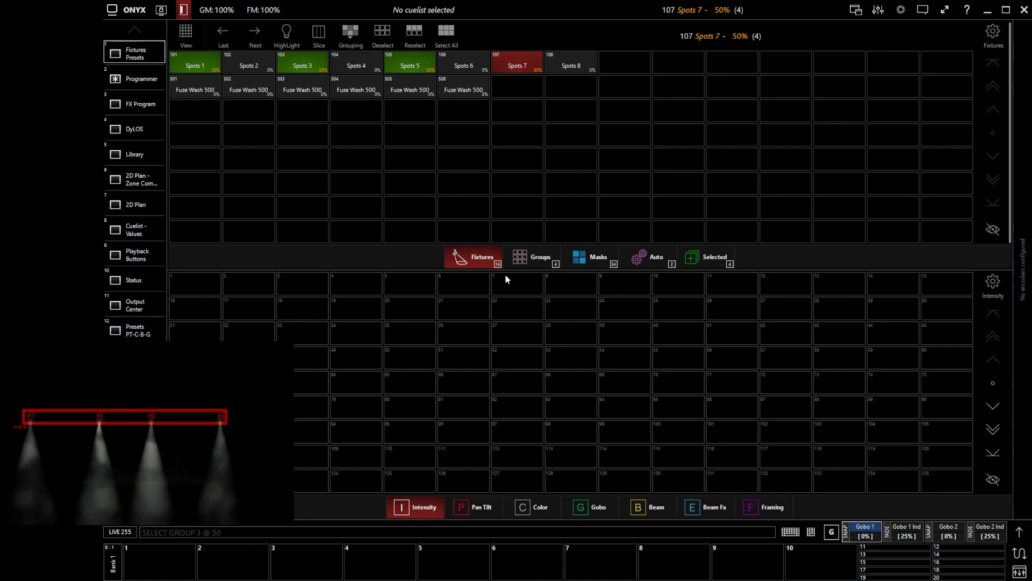
pyautogui.click(532, 257)
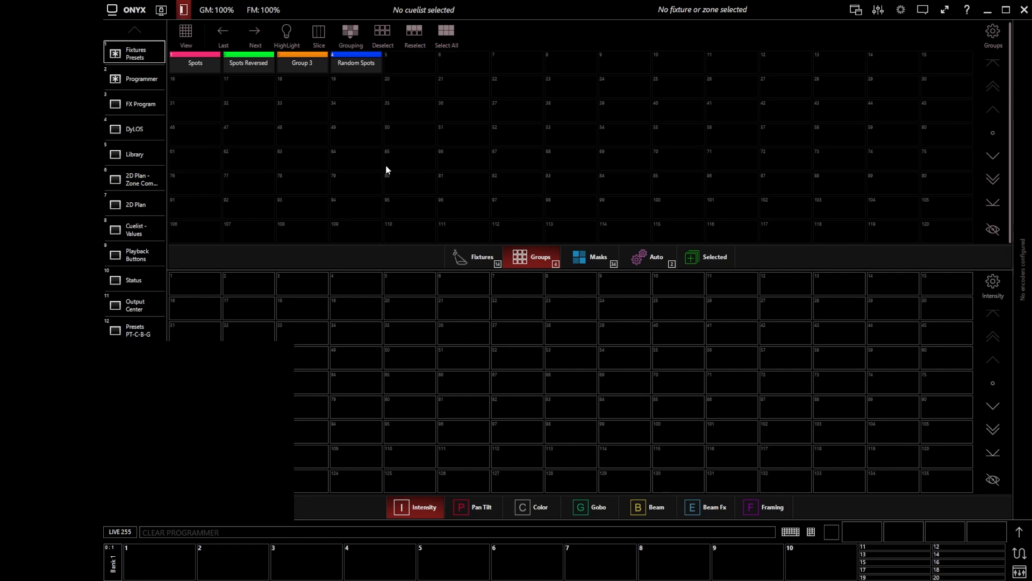
pyautogui.moveTo(417, 232)
pyautogui.write('EDIT GROUP 3')
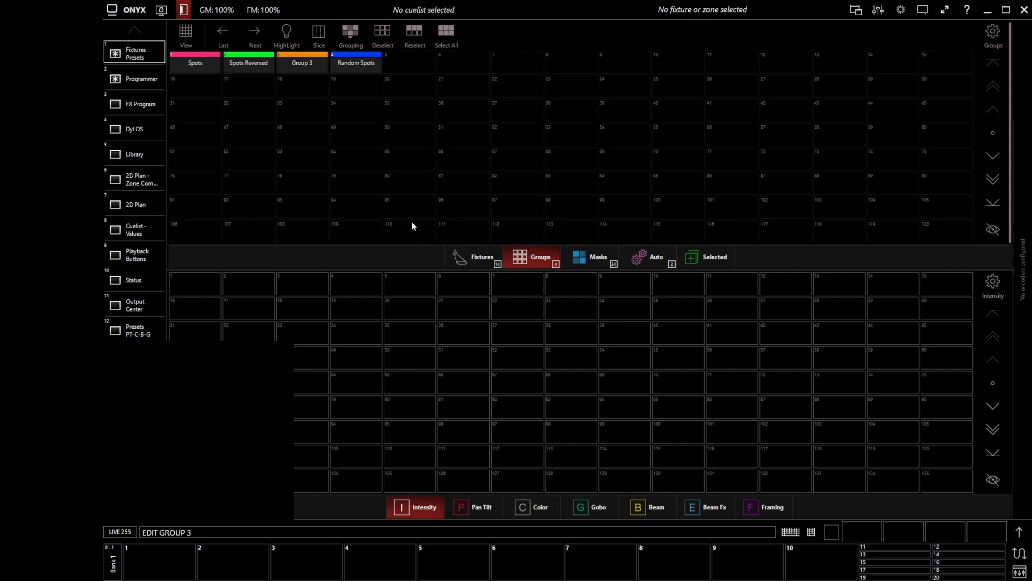
# Edit Group 3 to use fixture 104 instead of 103 with UPDATE GROUP User 3
pyautogui.click(301, 63)
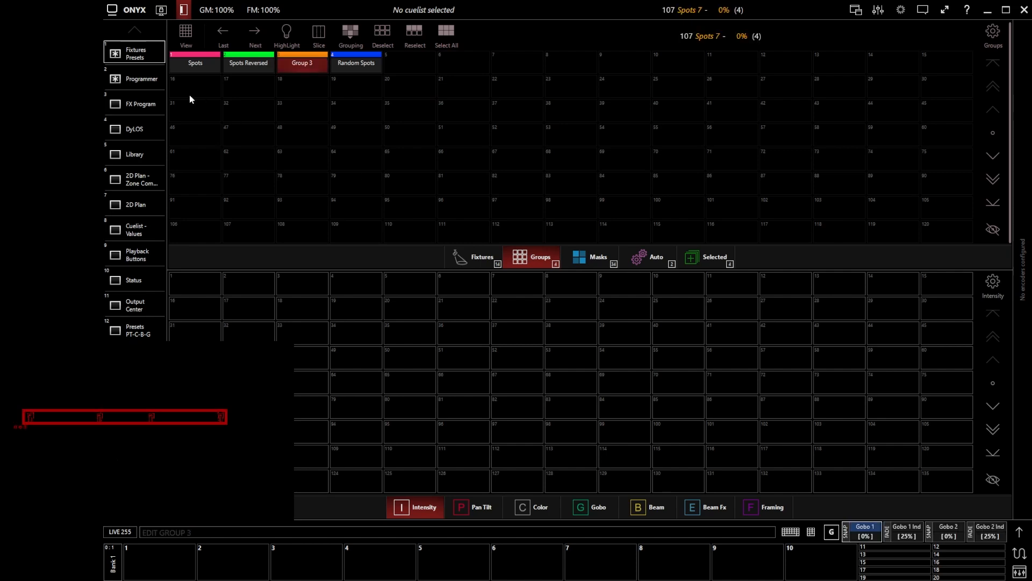
pyautogui.click(141, 78)
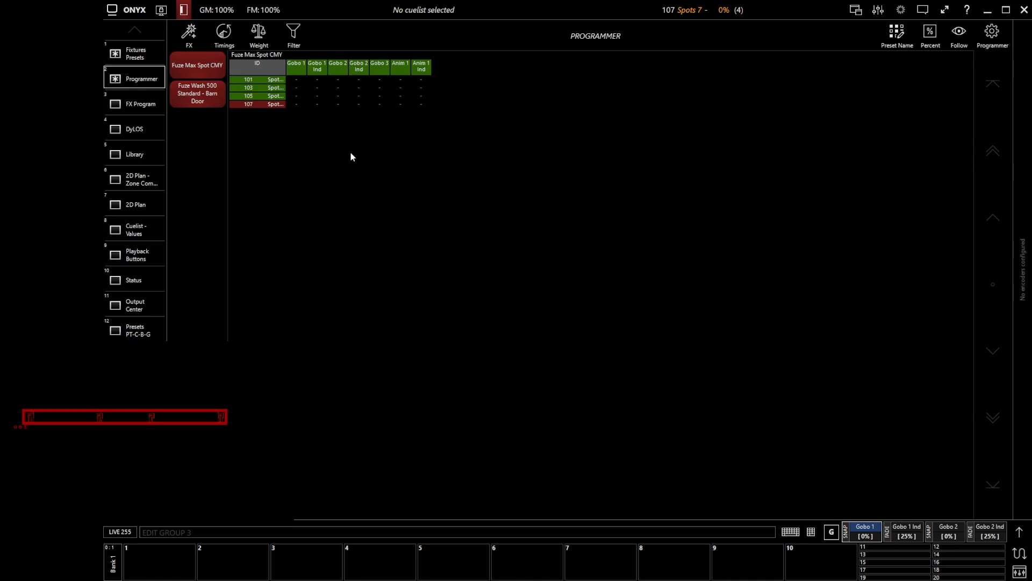
pyautogui.moveTo(226, 104)
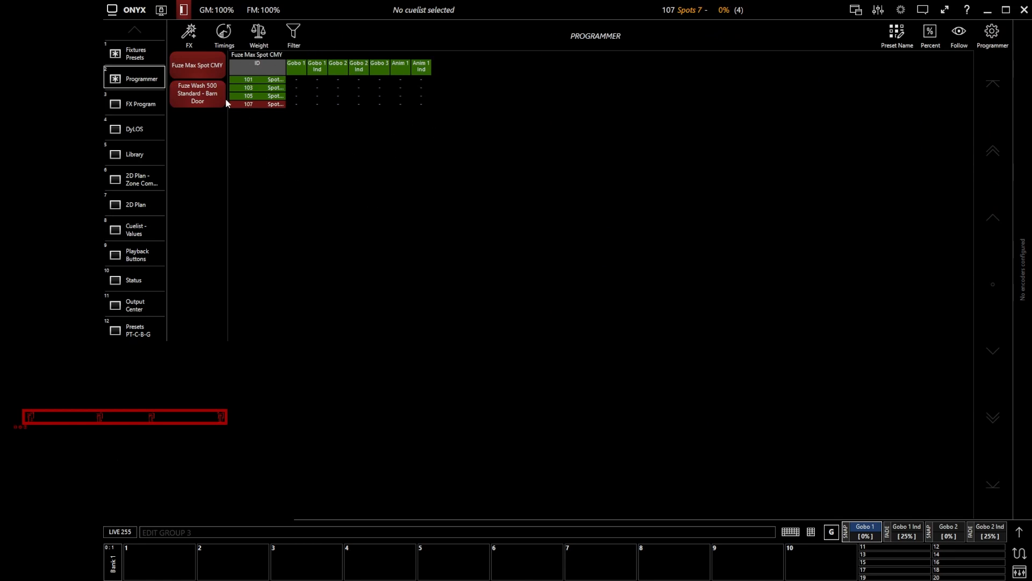
pyautogui.moveTo(416, 269)
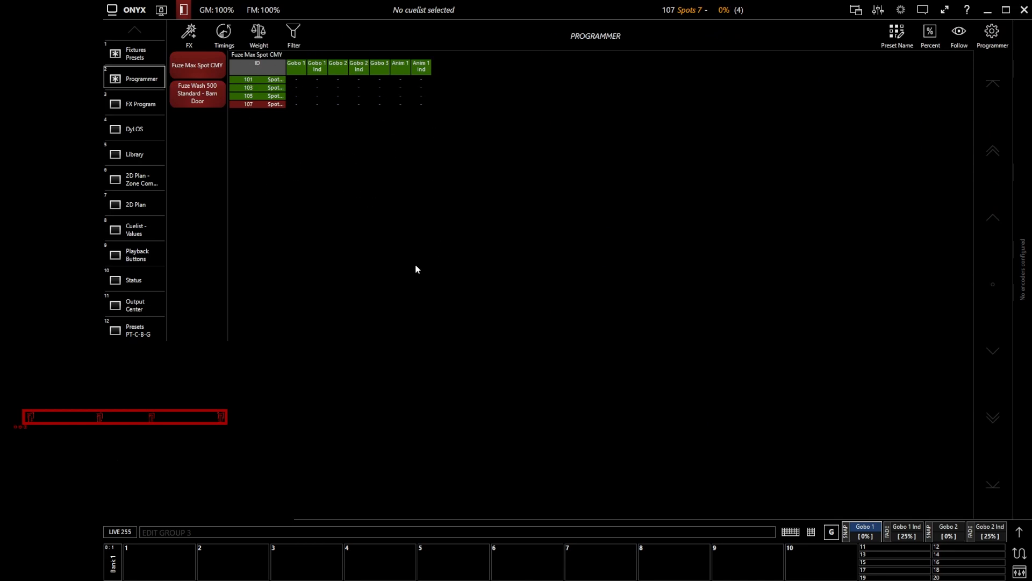
pyautogui.moveTo(416, 273)
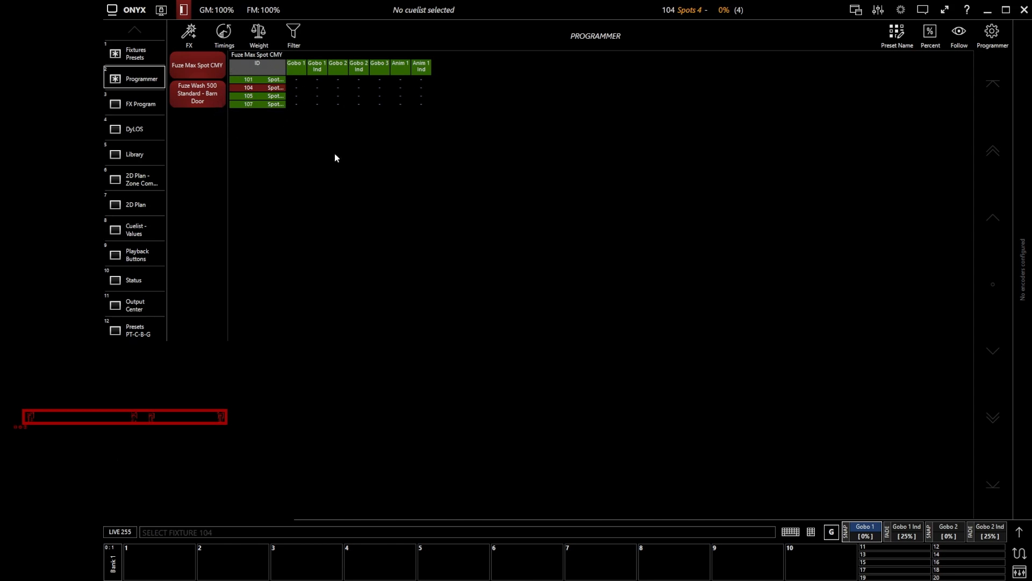
pyautogui.write('UPDATE GROUP User 3')
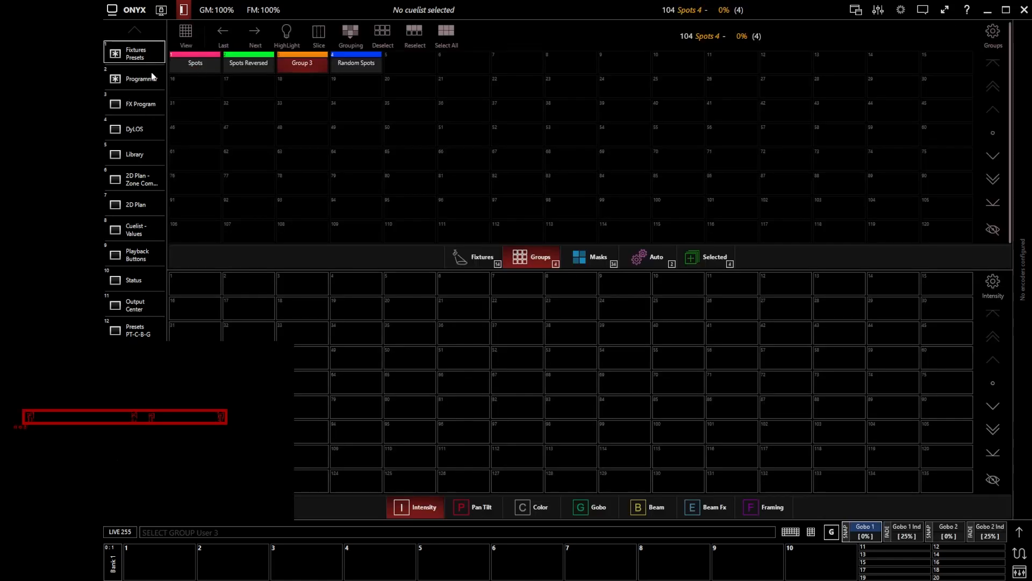
pyautogui.click(134, 77)
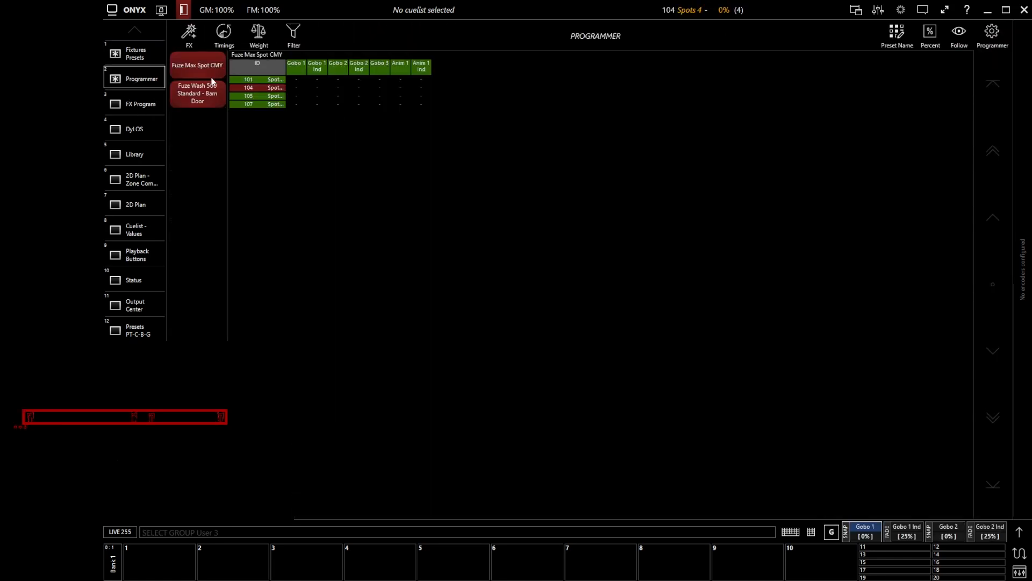
pyautogui.moveTo(375, 53)
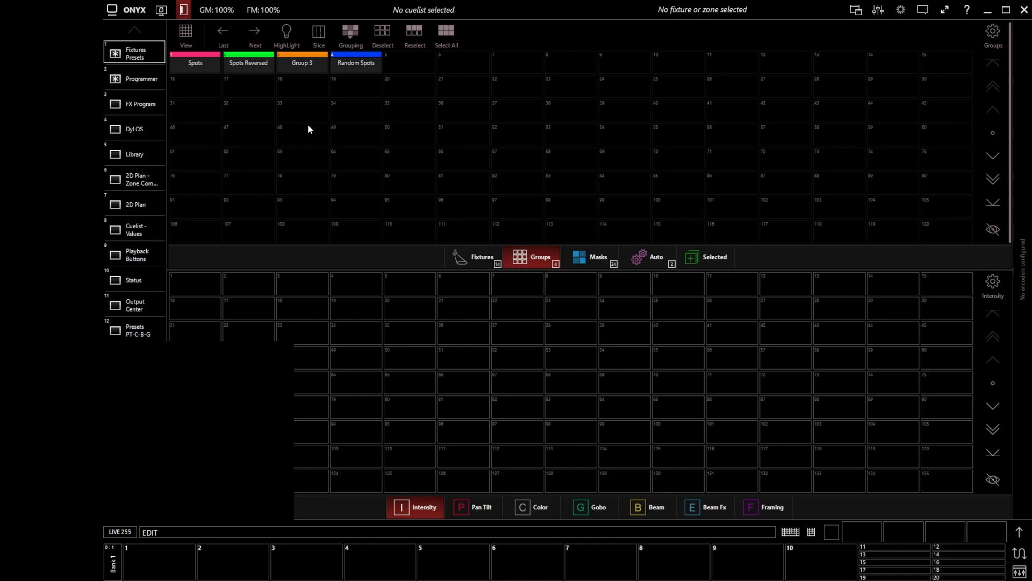
pyautogui.moveTo(300, 284)
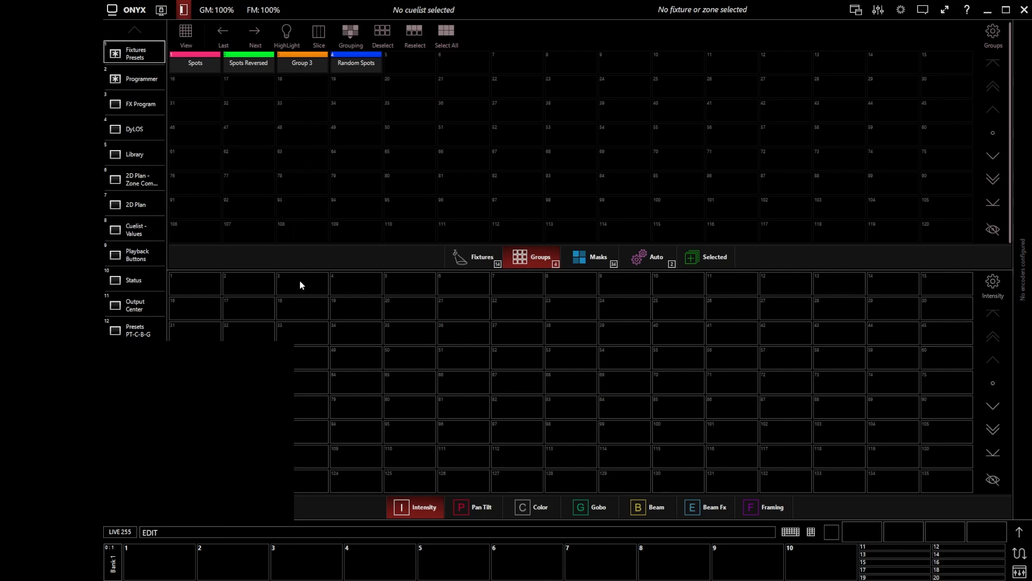
# Select Group 3 to confirm its four spot fixtures
pyautogui.click(302, 62)
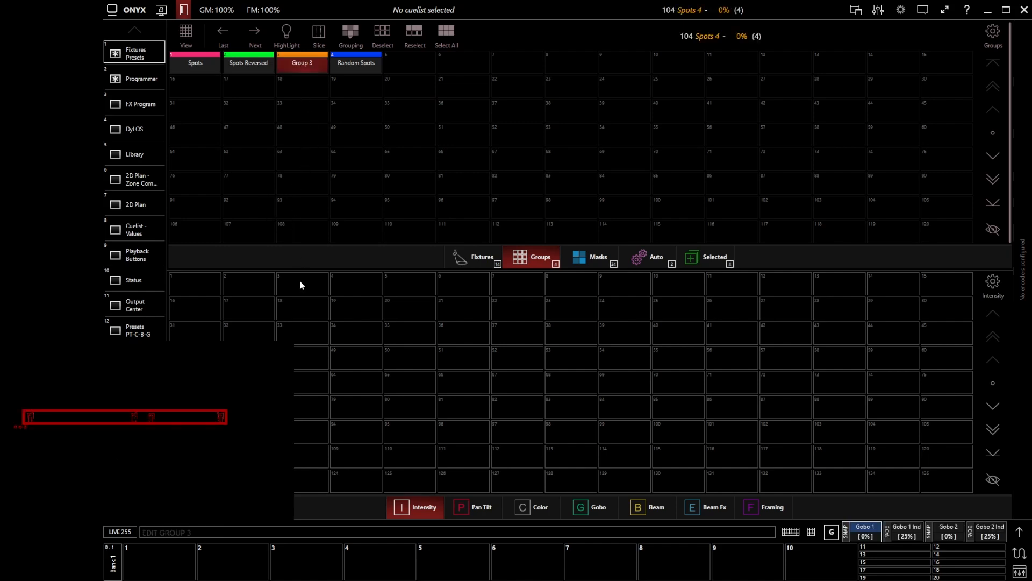
pyautogui.moveTo(353, 226)
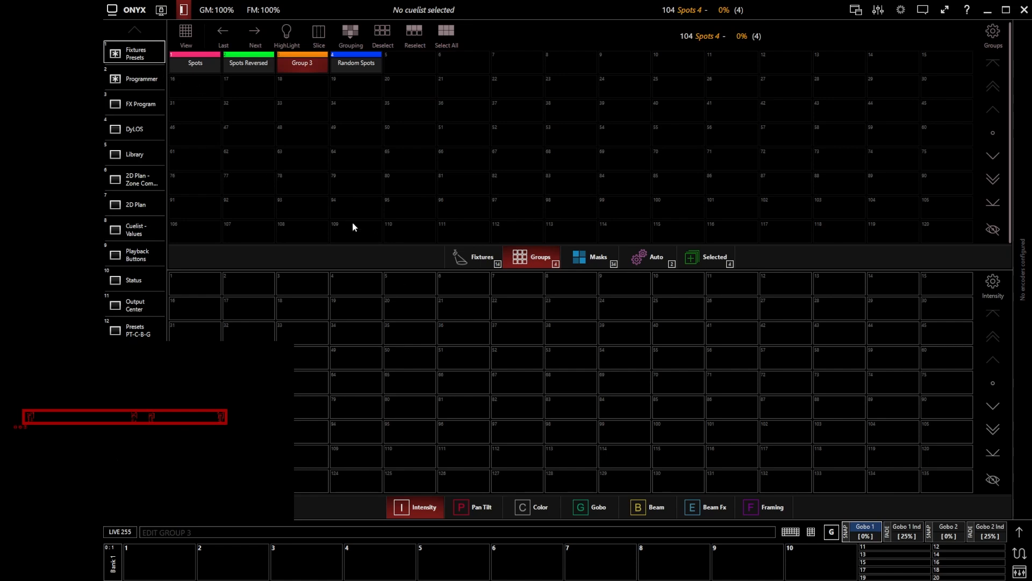
pyautogui.moveTo(342, 235)
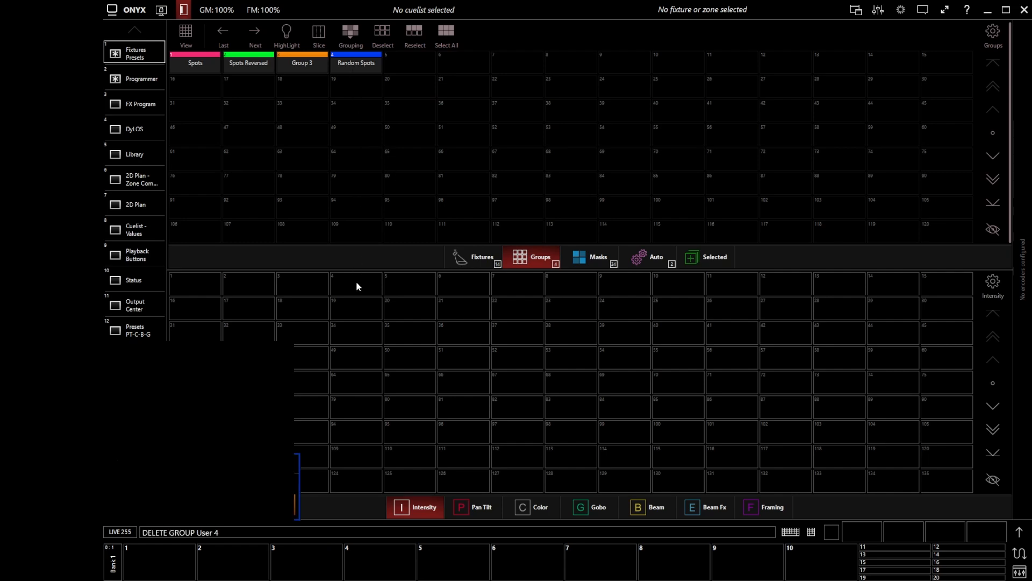
pyautogui.moveTo(355, 329)
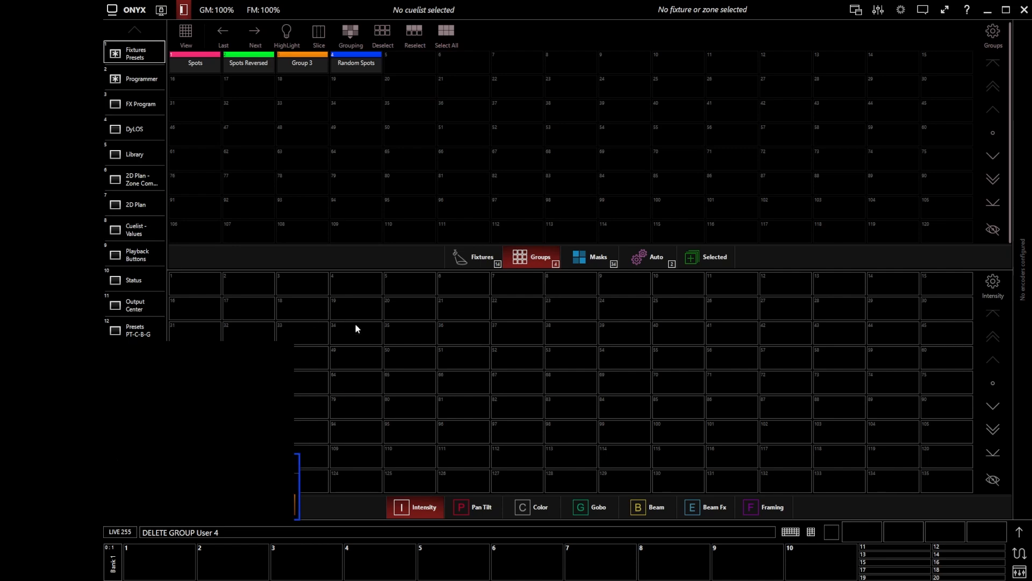